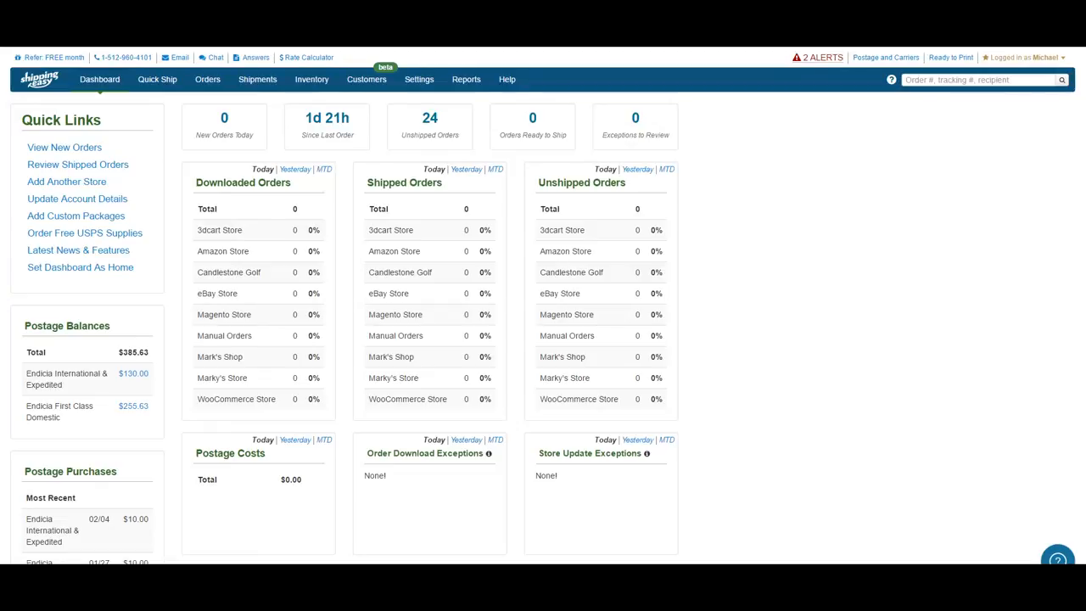
mouse_move(232, 79)
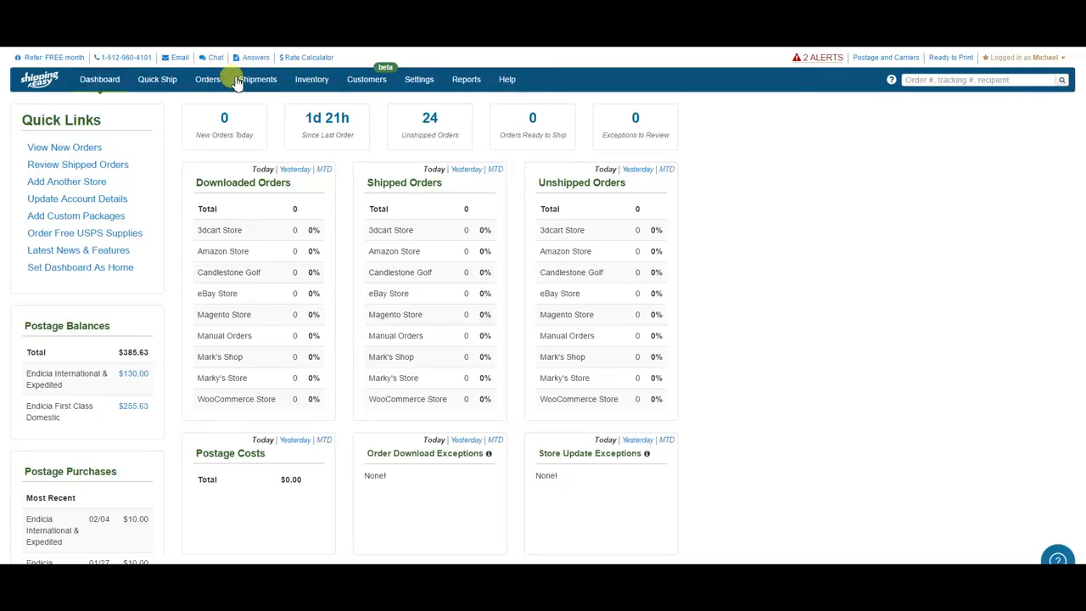
Step: Open the Customers overview and scroll through revenue, order averages and new-customer stats
left_click(367, 79)
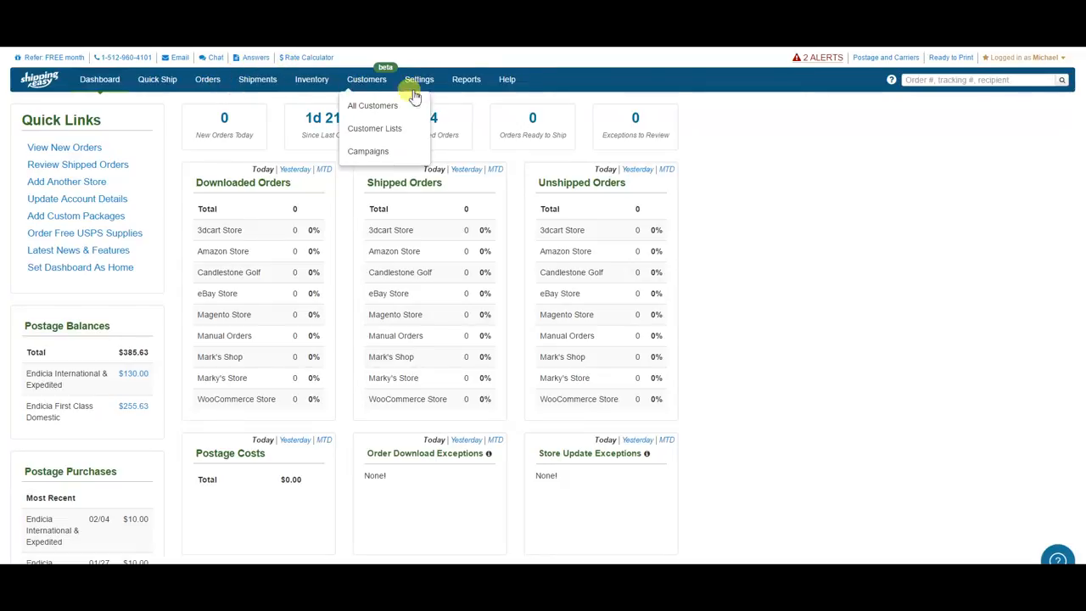
mouse_move(367, 79)
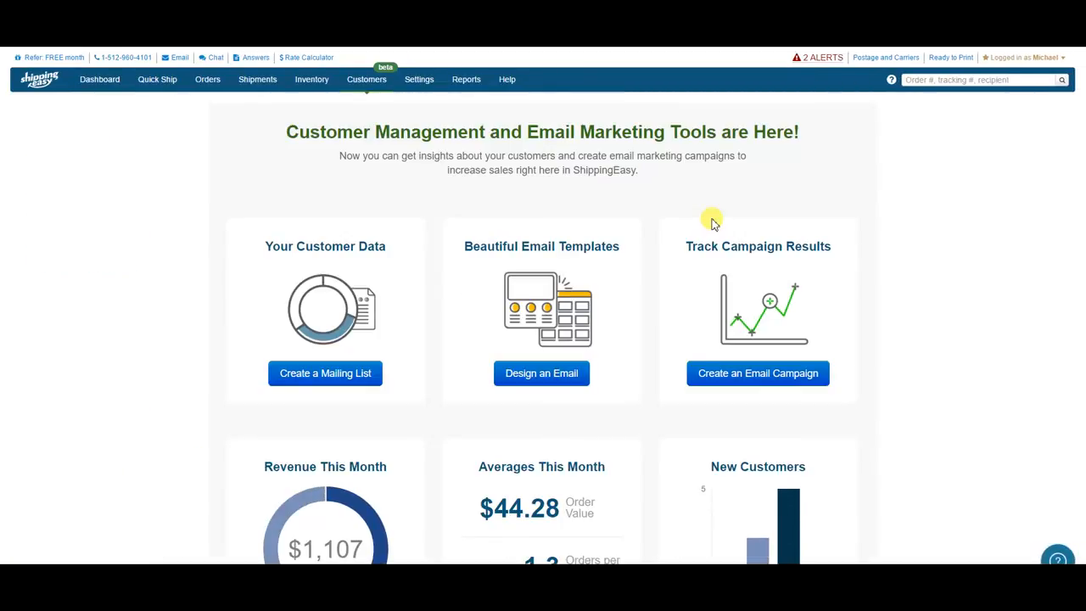
scroll("down", 3)
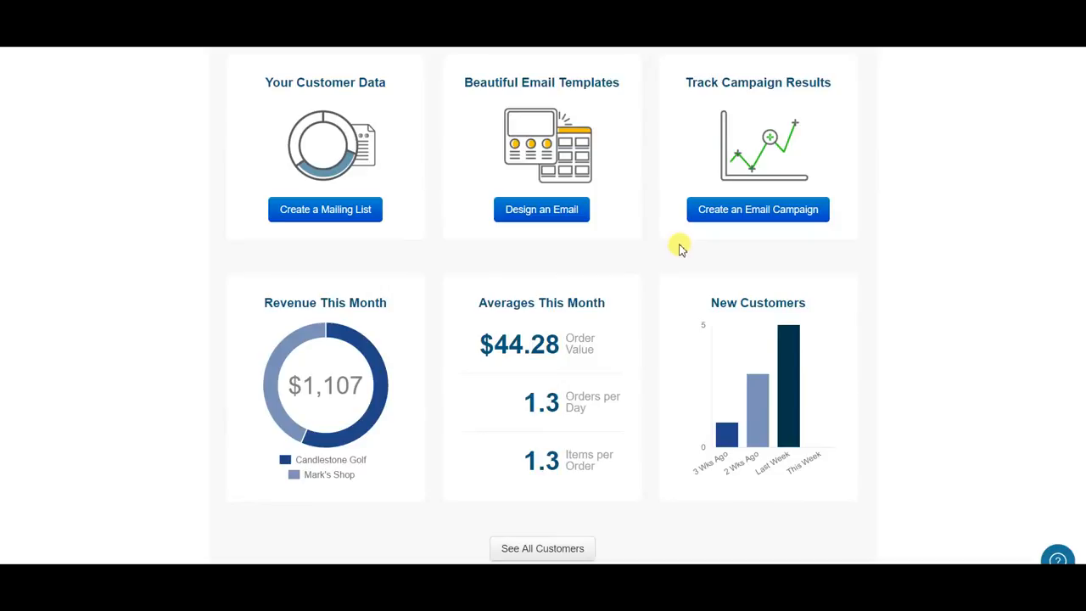
mouse_move(577, 296)
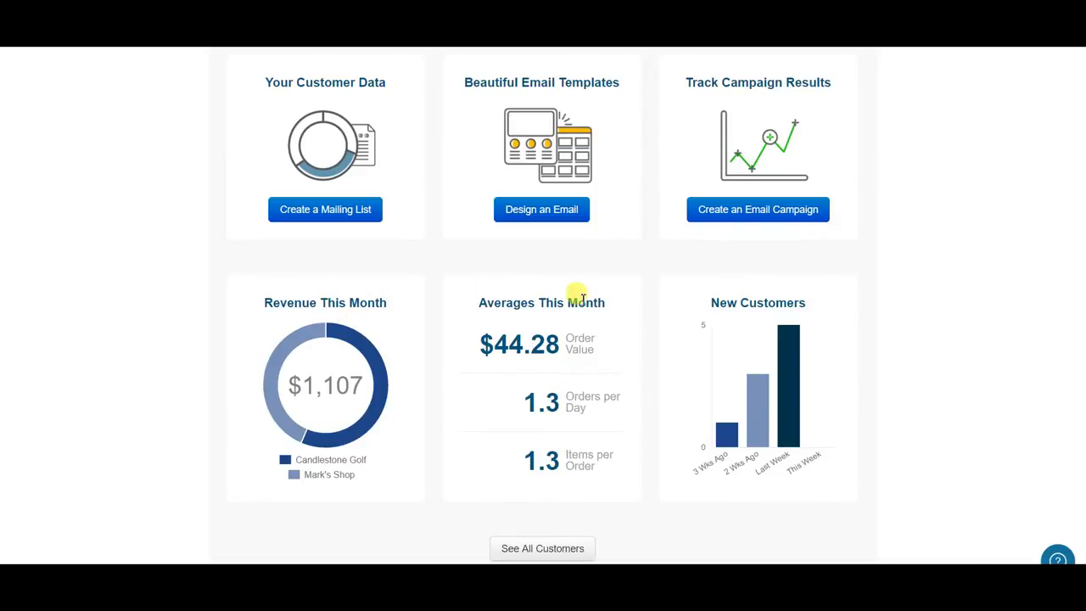
mouse_move(531, 344)
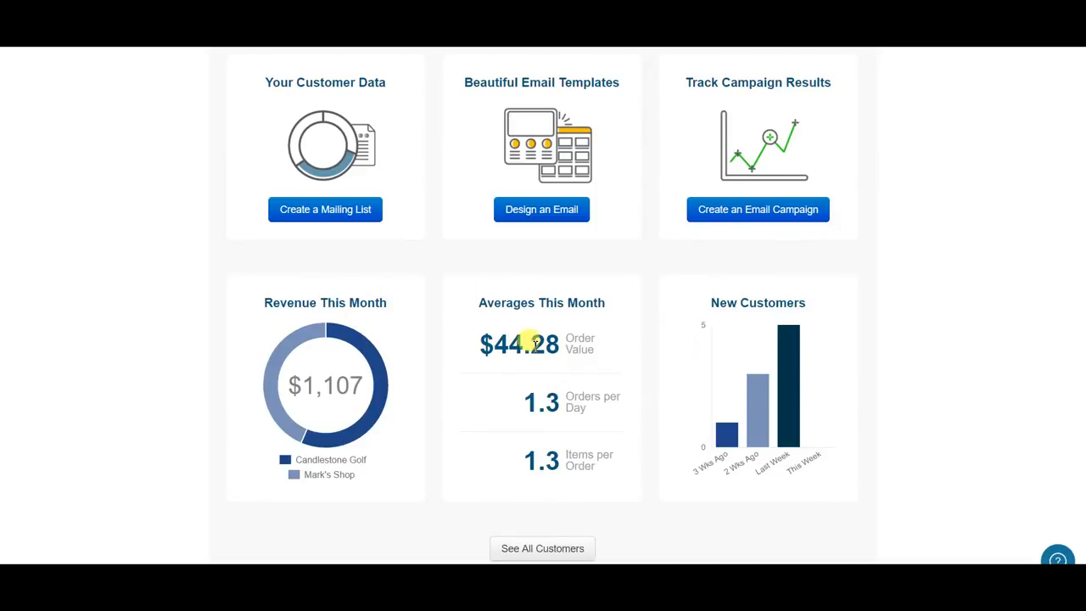
mouse_move(522, 399)
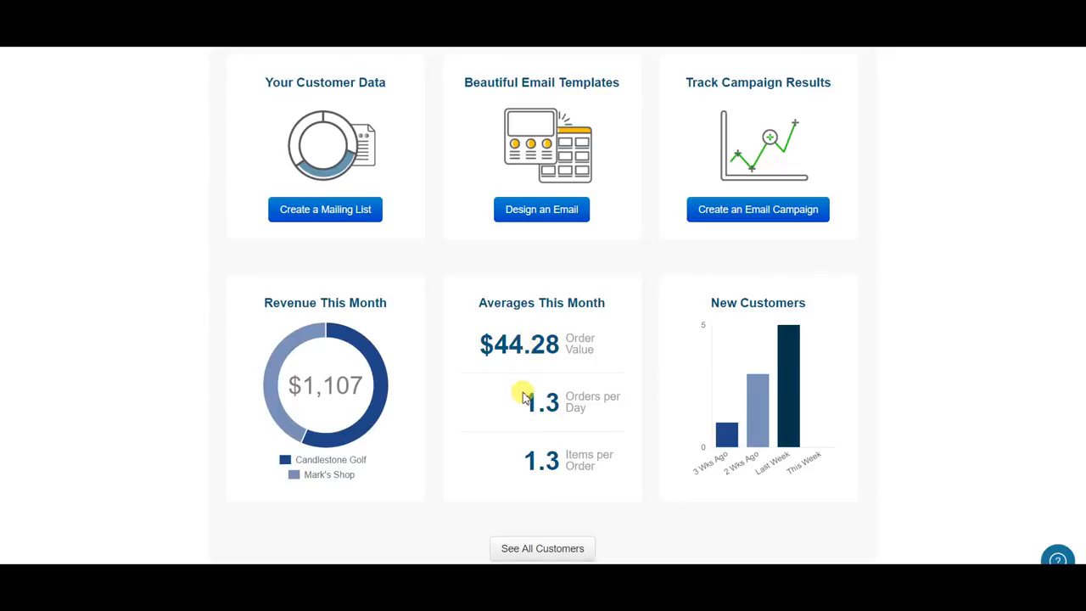
mouse_move(514, 458)
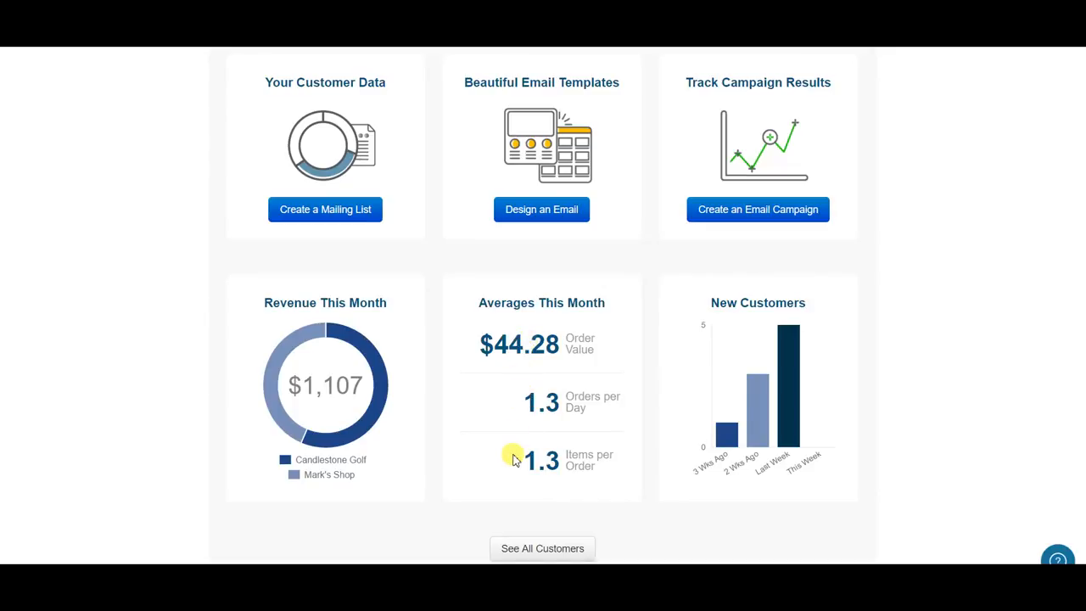
scroll("up", 3)
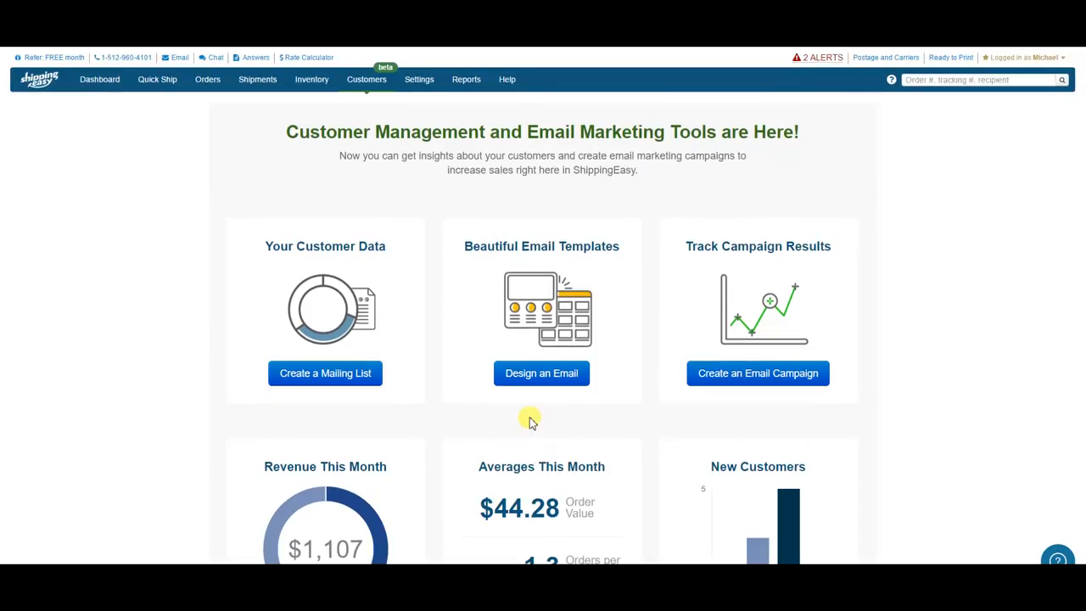
mouse_move(542, 374)
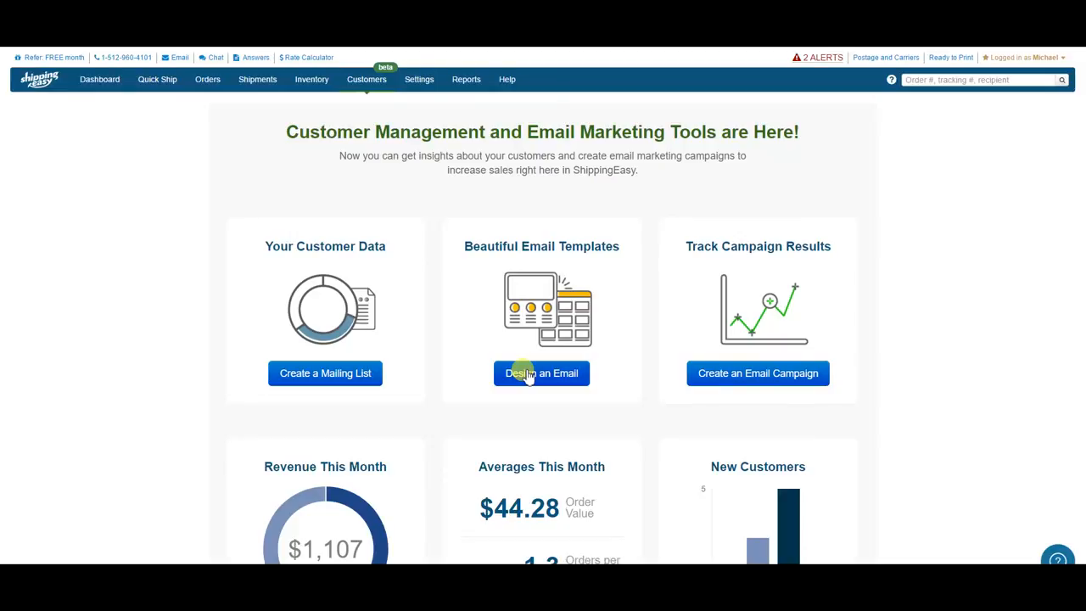
mouse_move(407, 333)
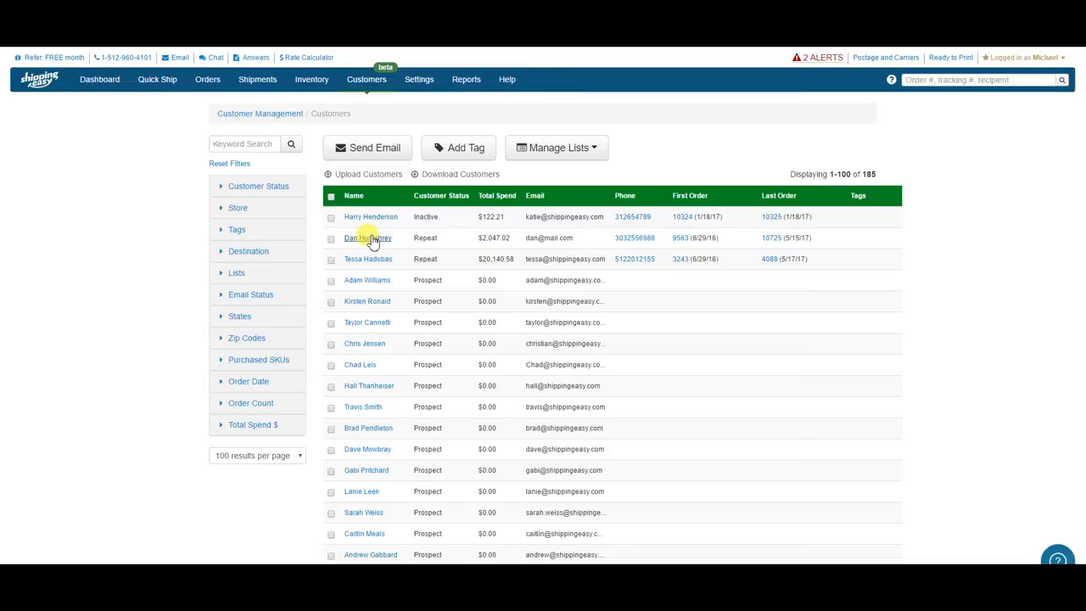
Step: Filter customers by Recent status and add all 15 to the Recent Customers list
left_click(259, 186)
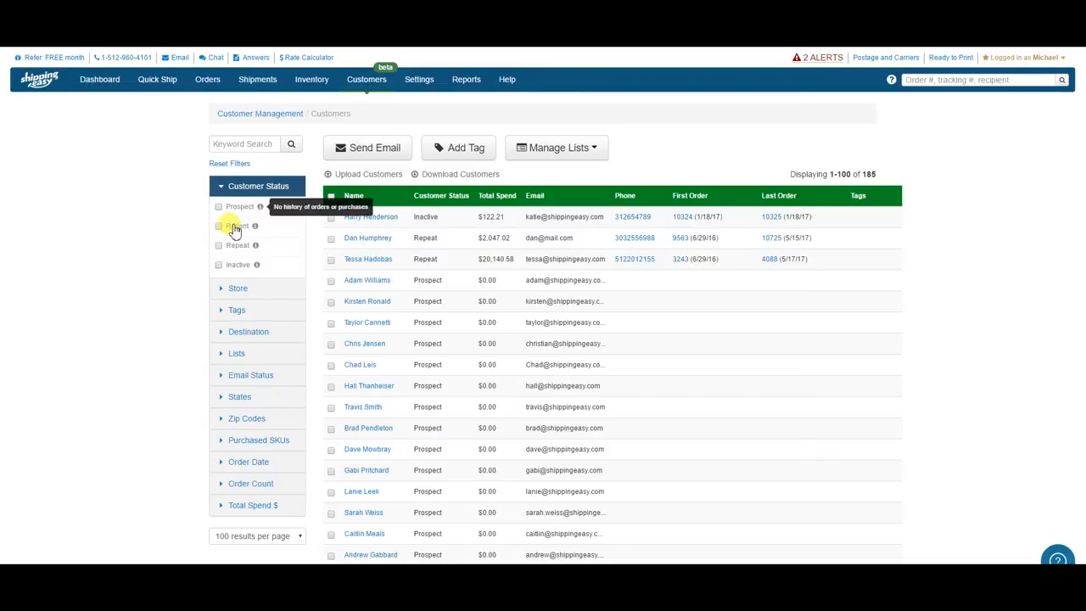
left_click(223, 226)
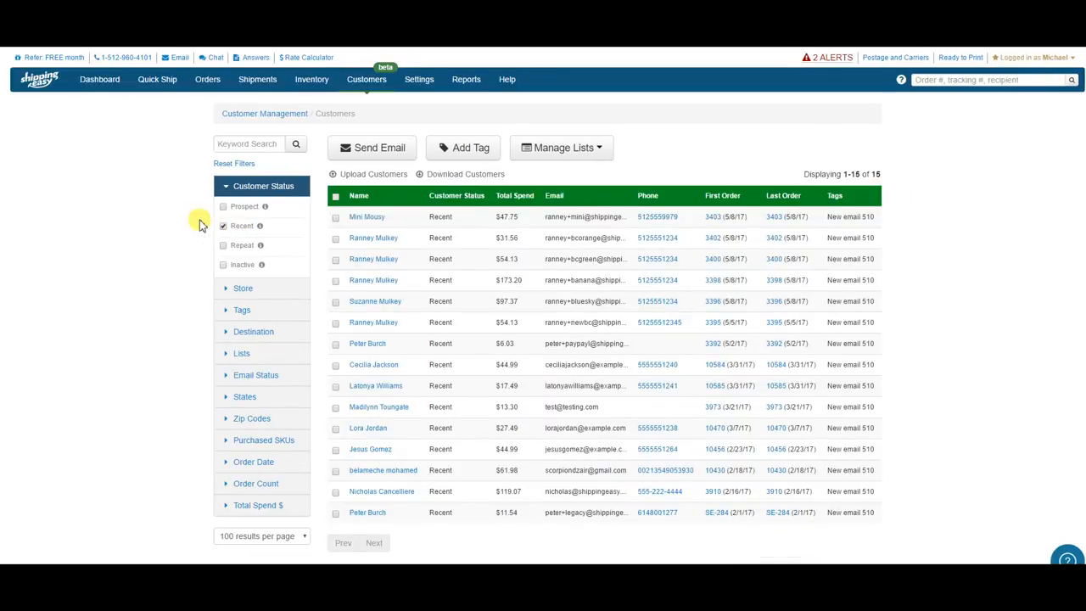
mouse_move(336, 196)
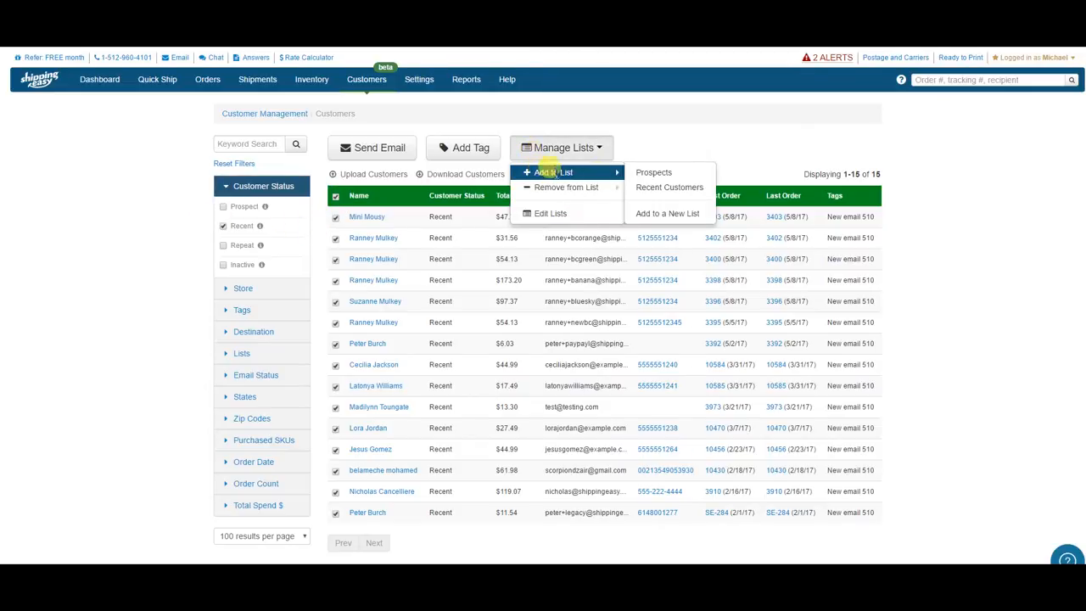
left_click(668, 150)
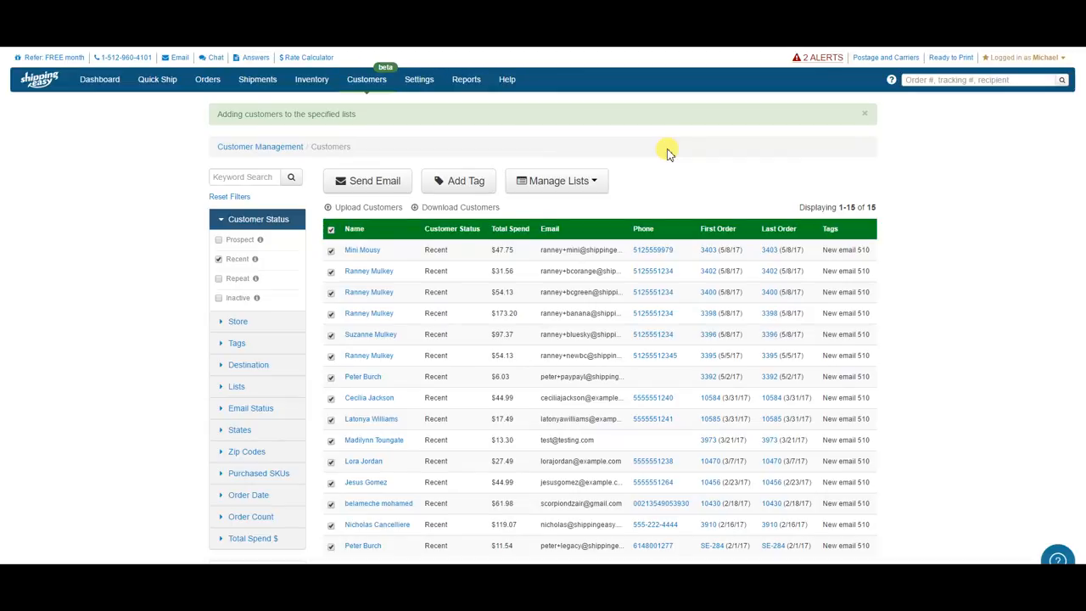
left_click(366, 79)
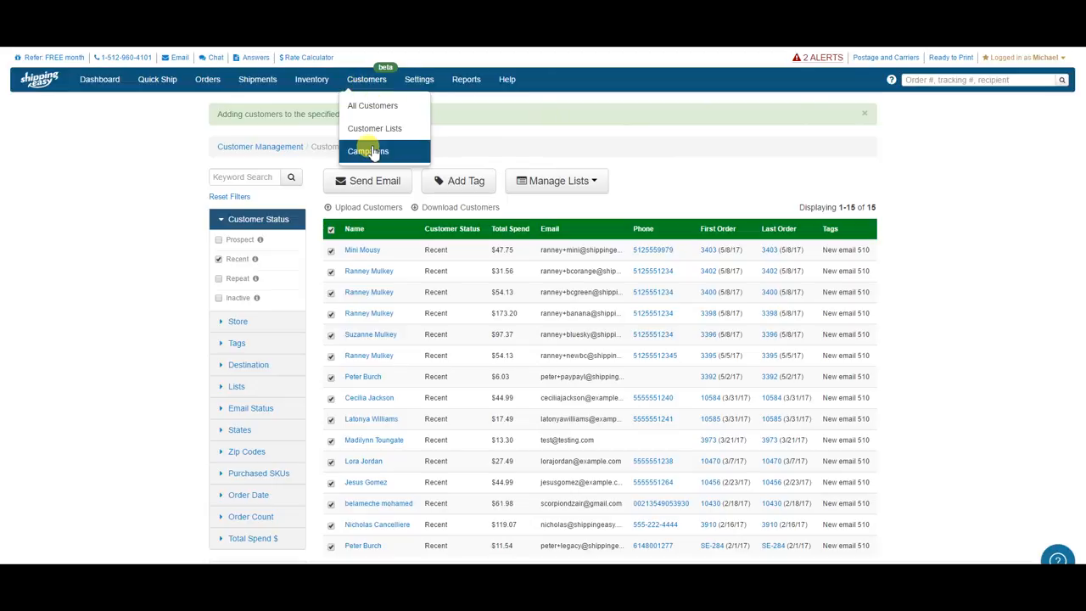
Step: Start a new untitled email campaign and view its blank-template starting option
left_click(367, 151)
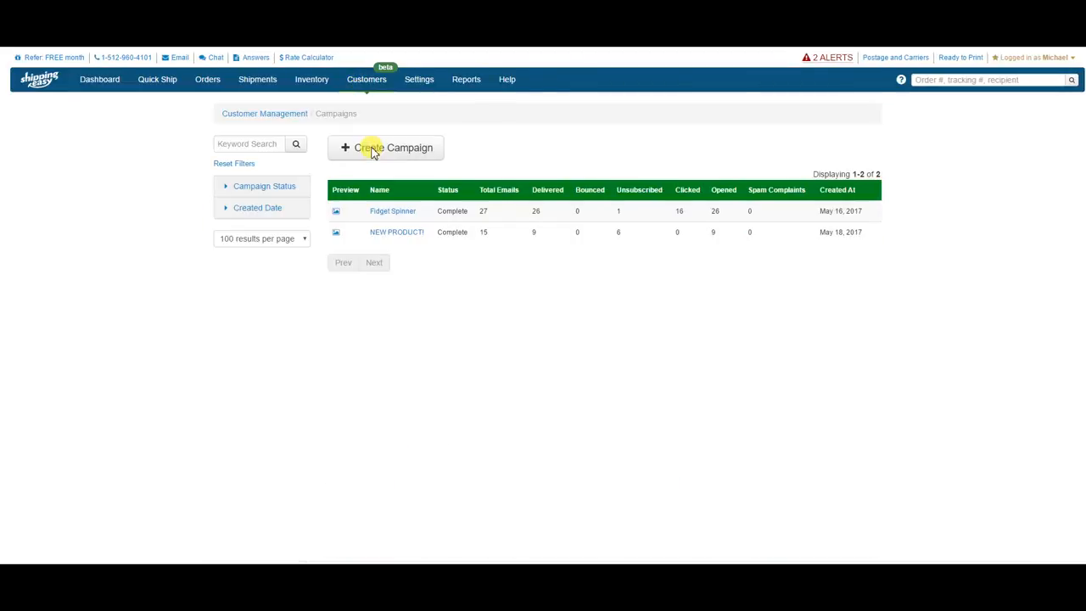
left_click(386, 148)
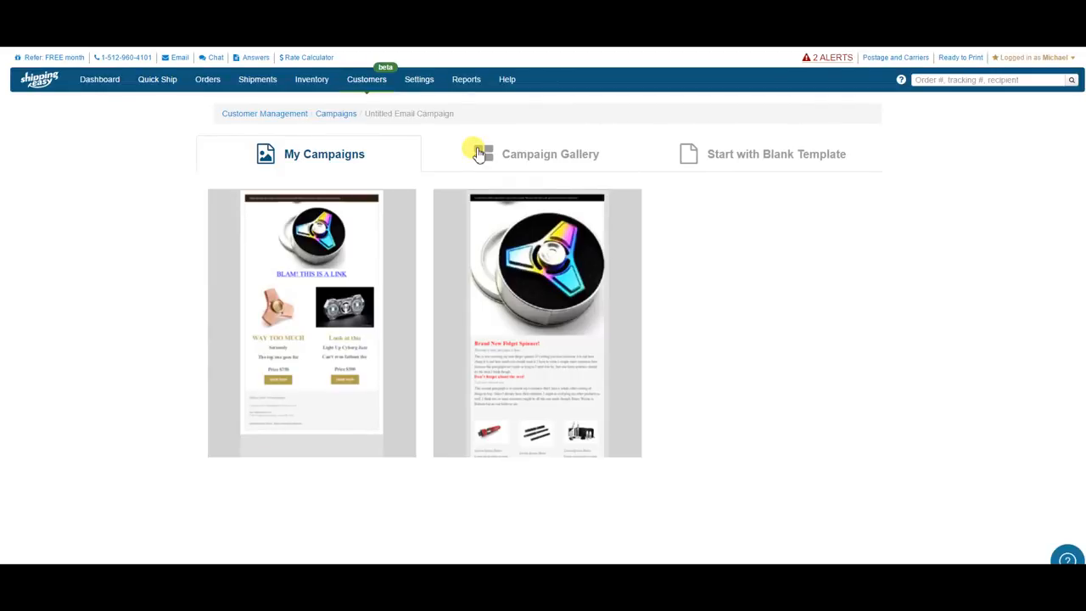
mouse_move(463, 297)
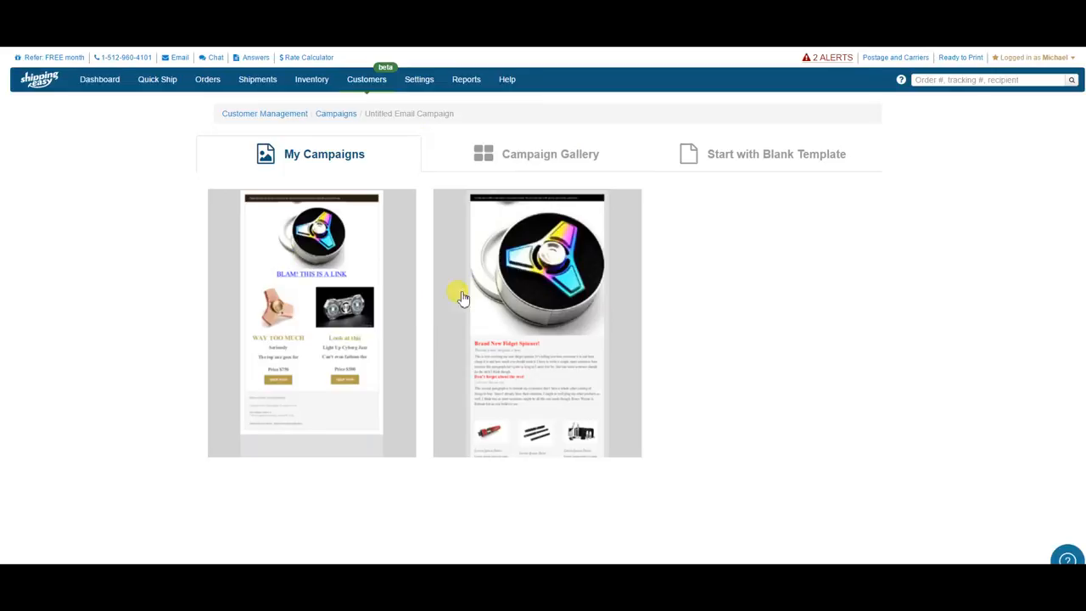
mouse_move(406, 293)
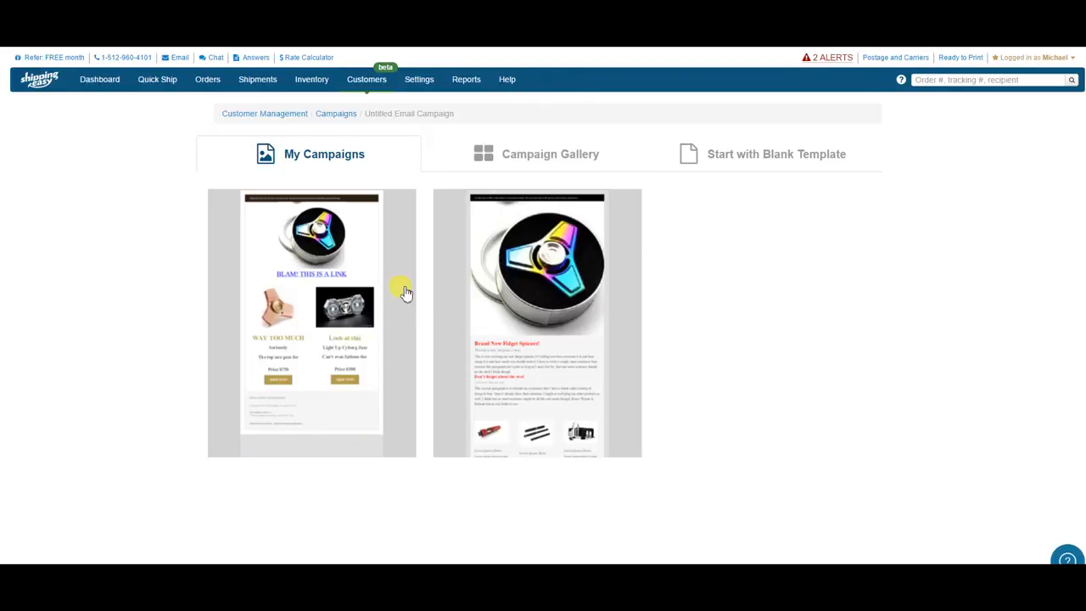
left_click(549, 154)
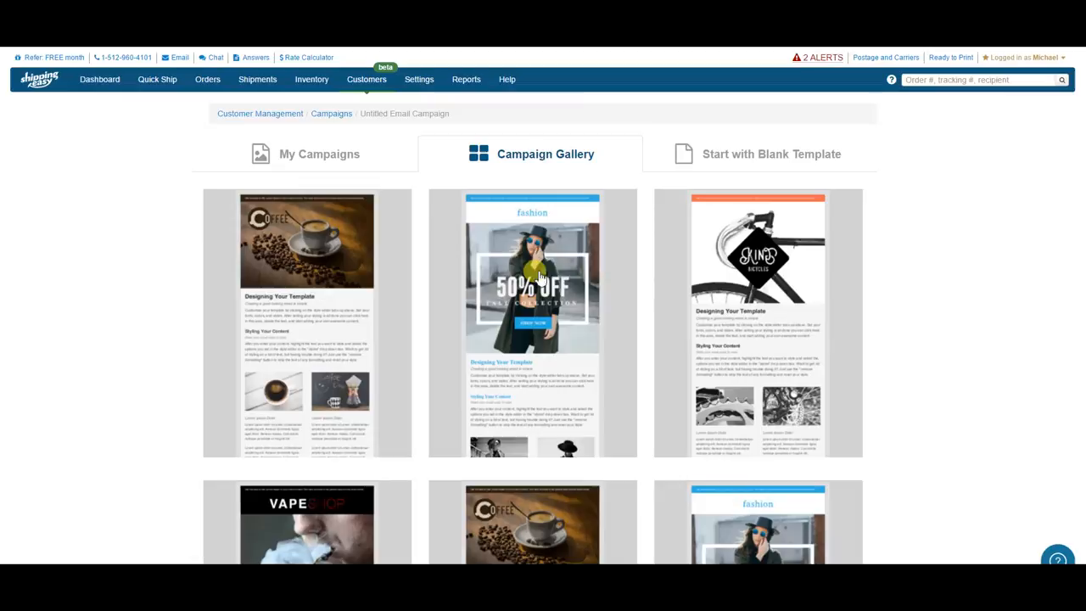
left_click(771, 154)
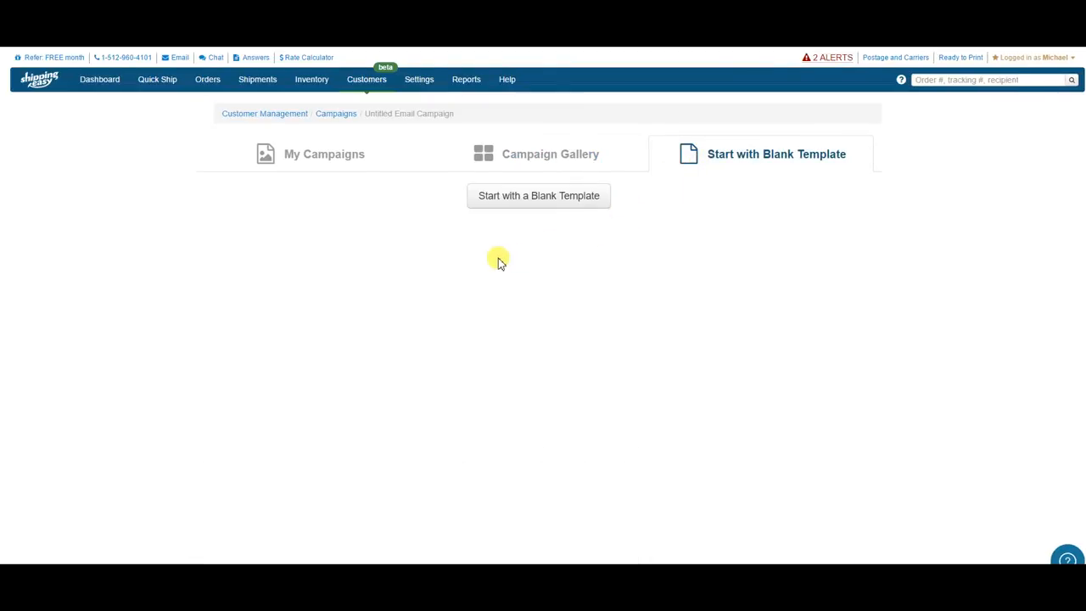
mouse_move(462, 266)
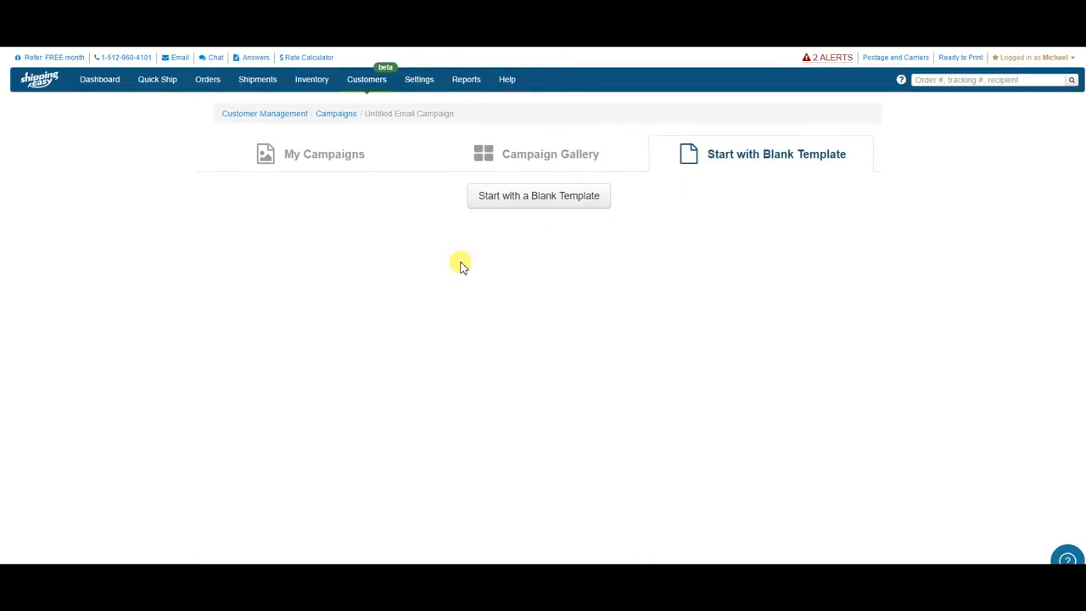
Step: Browse the Campaign Gallery and scroll through the VAPE SHOP template preview
left_click(550, 154)
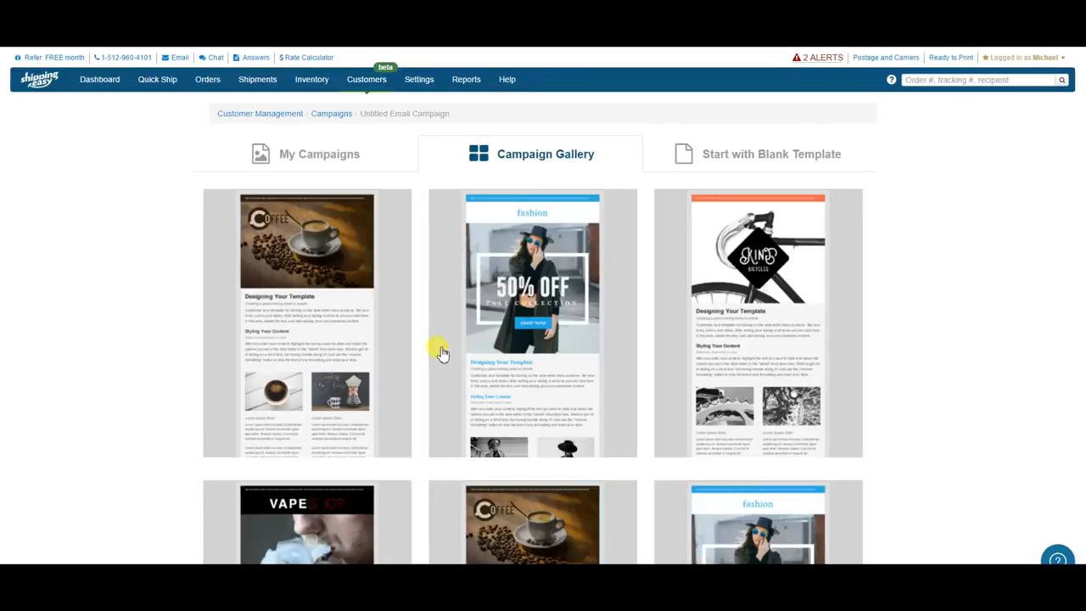
scroll("down", 3)
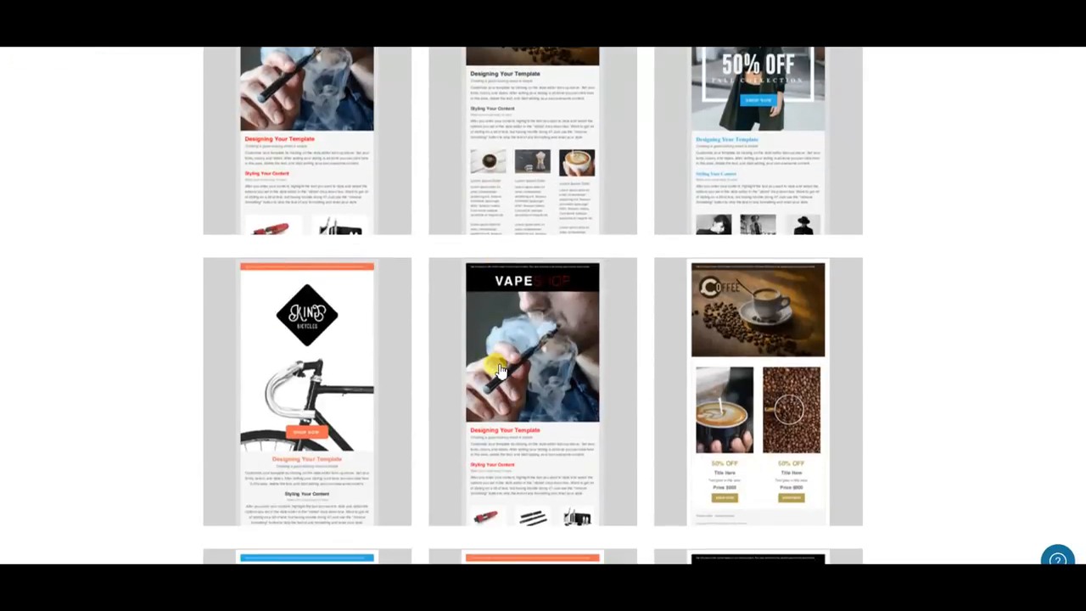
scroll("down", 3)
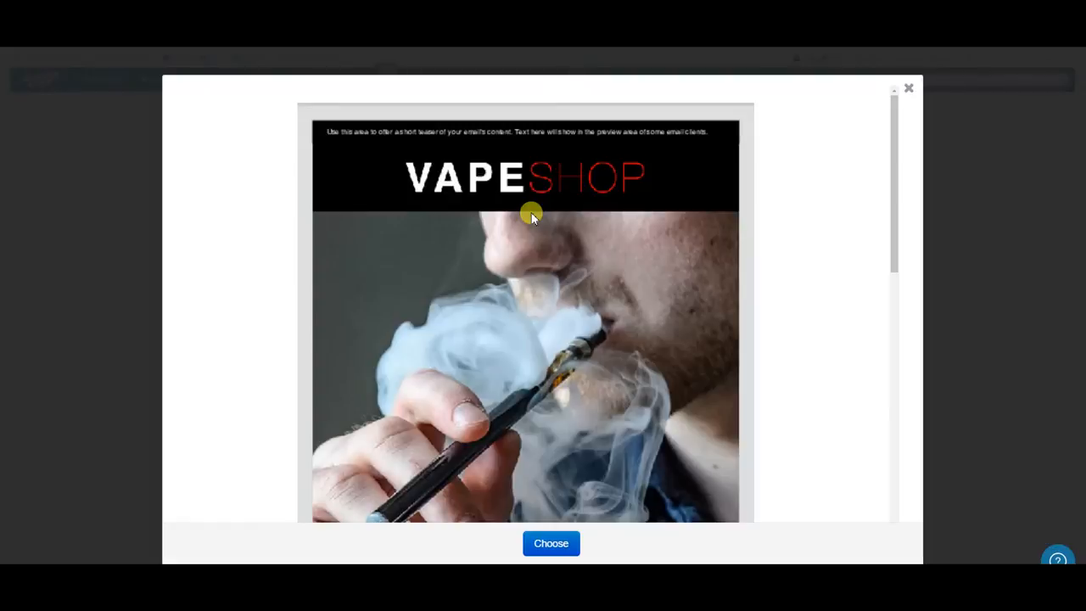
scroll("down", 3)
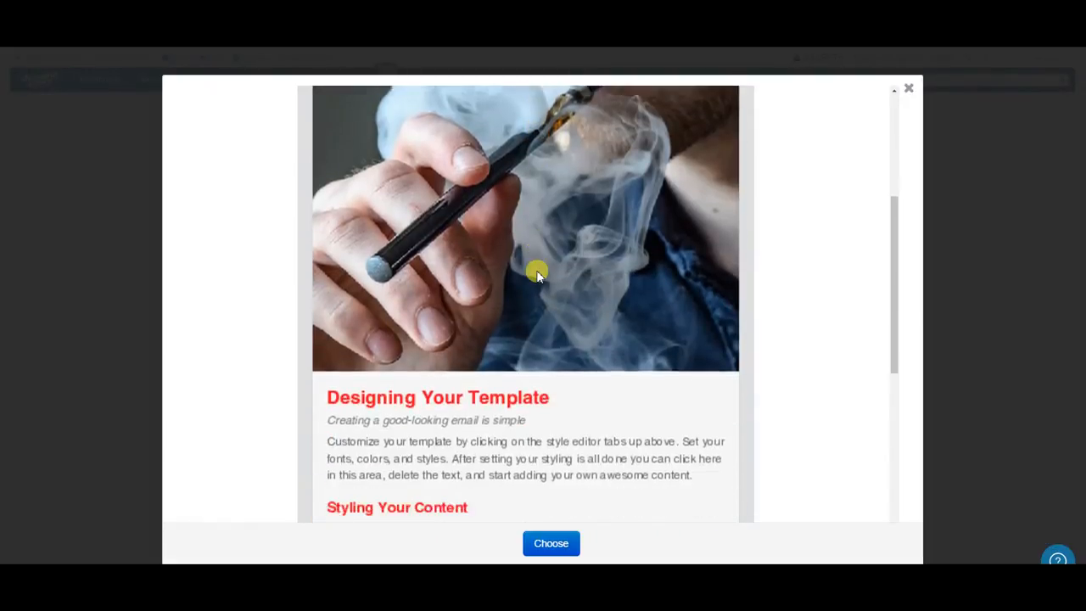
scroll("down", 3)
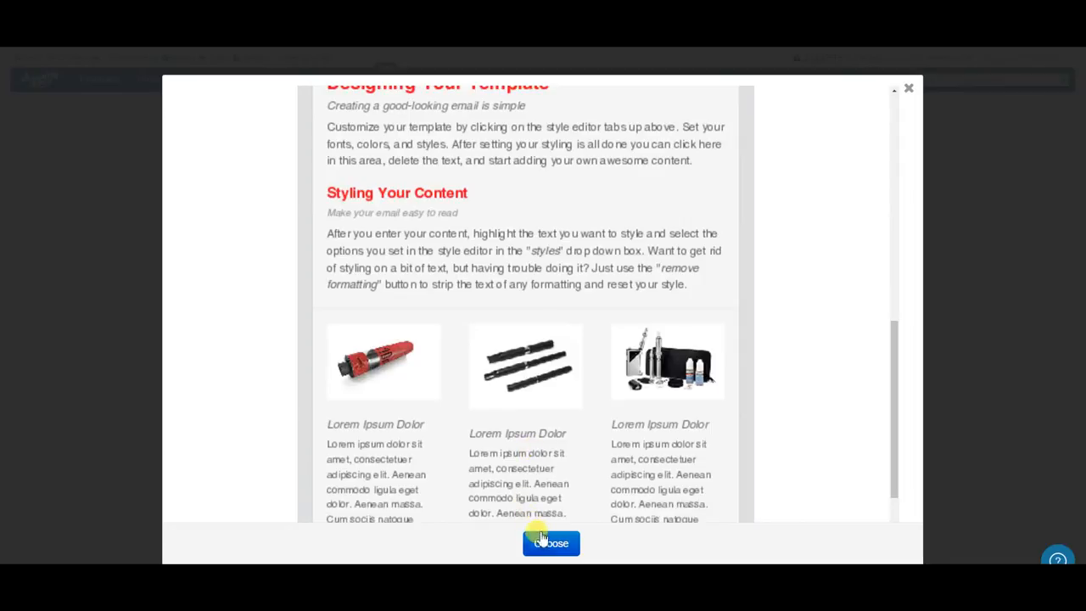
Step: Use the VAPE SHOP template and enlarge the spinner photo to full email width
left_click(551, 543)
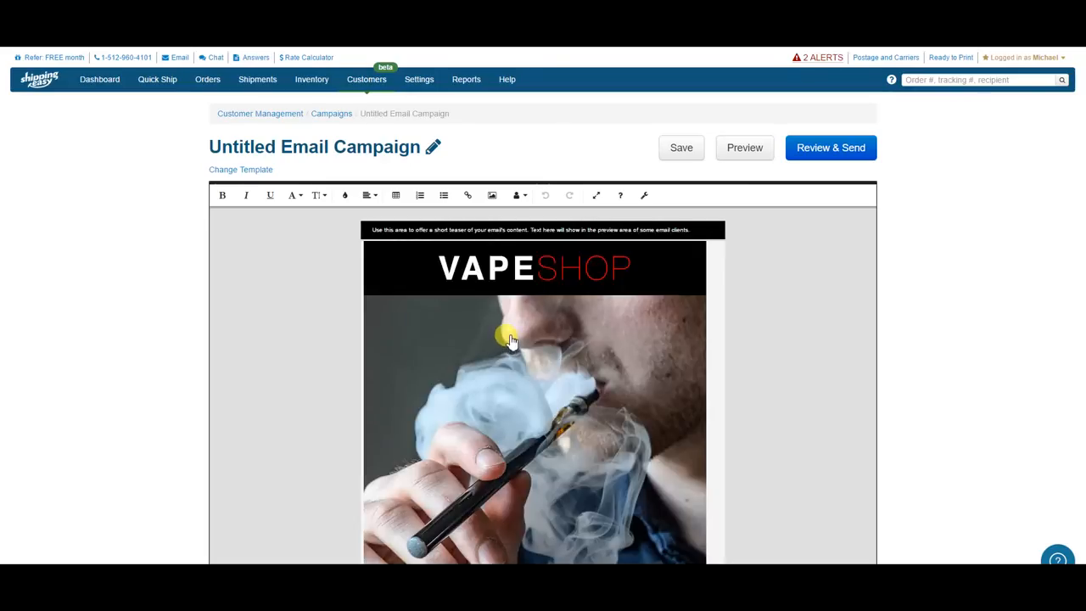
mouse_move(512, 380)
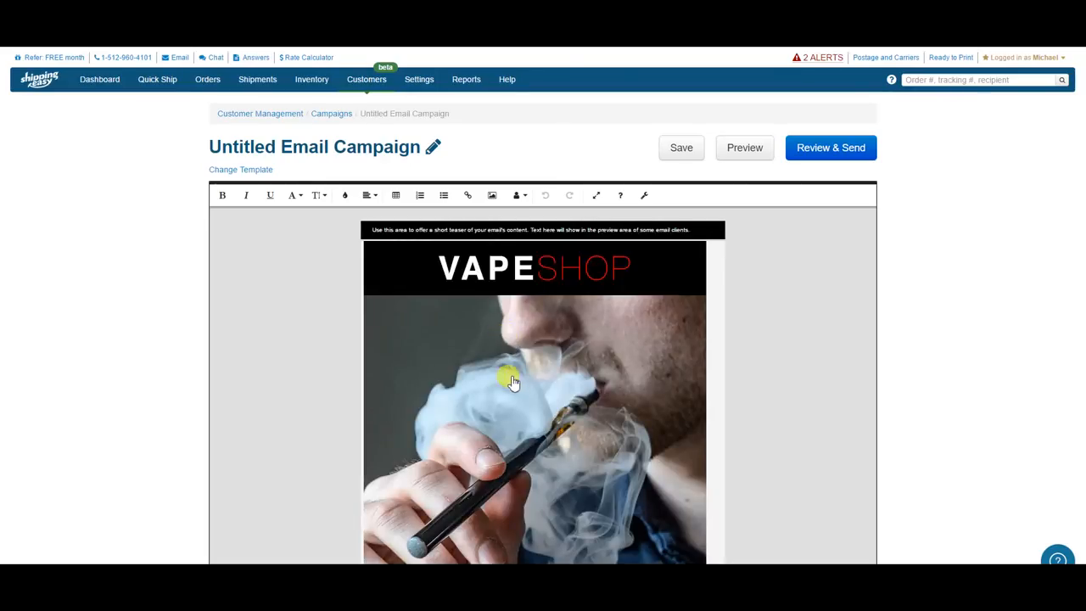
mouse_move(696, 361)
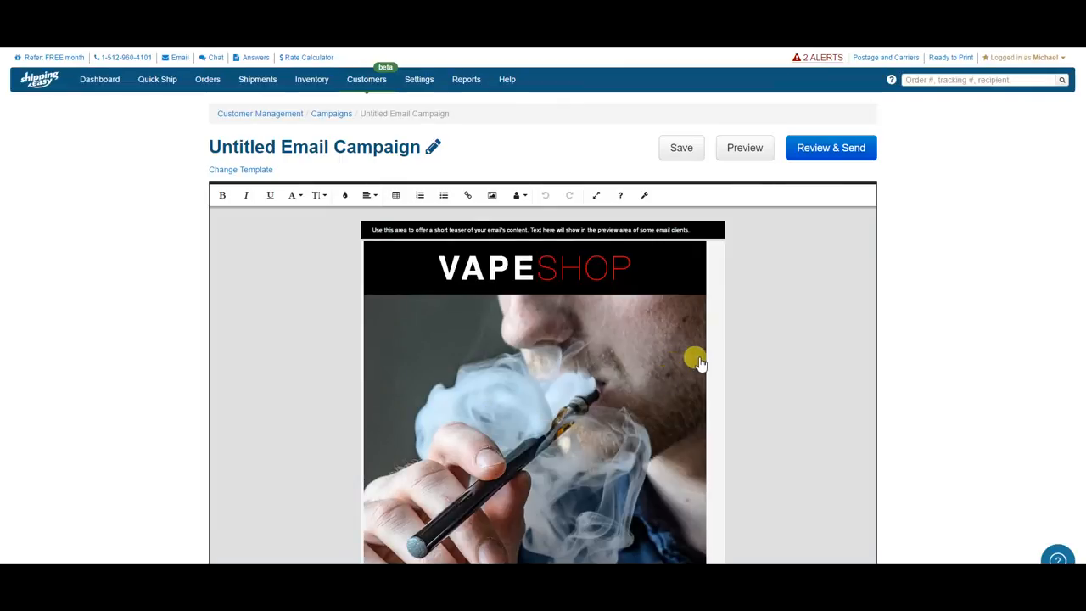
mouse_move(699, 377)
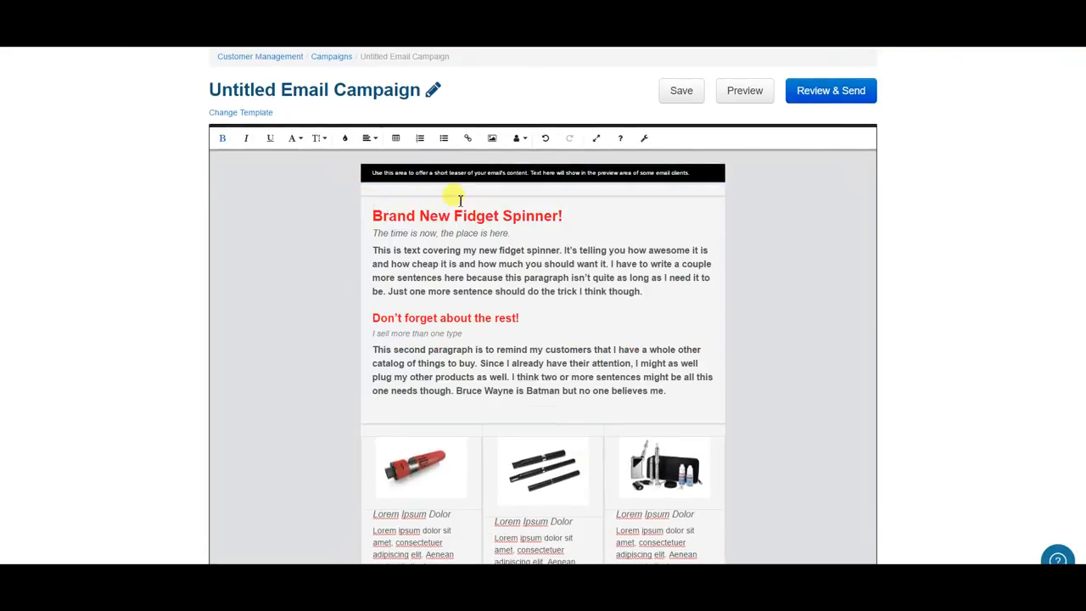
left_click(543, 190)
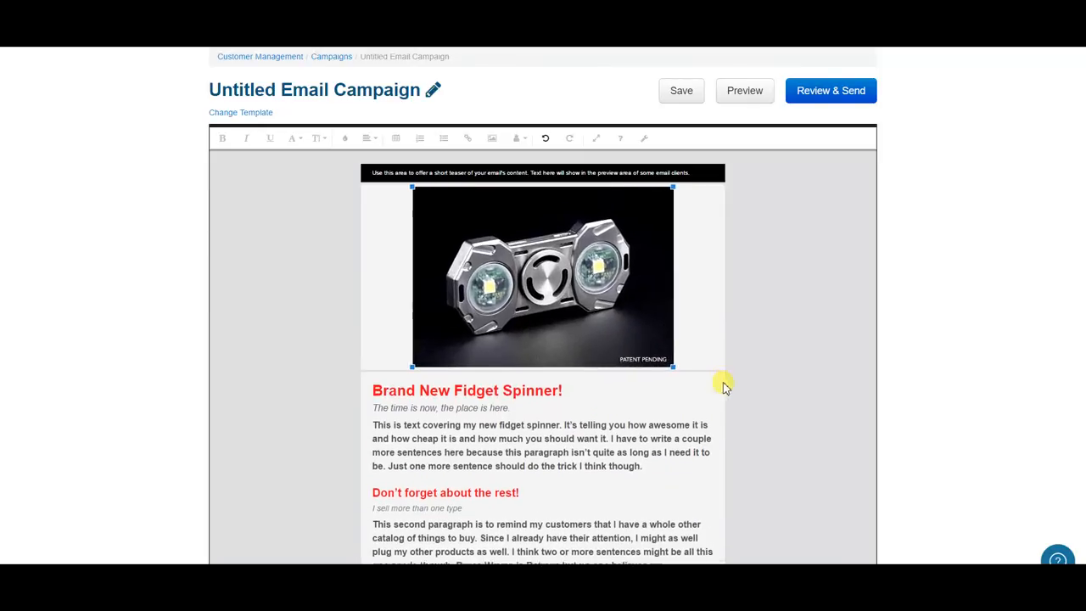
left_click(544, 275)
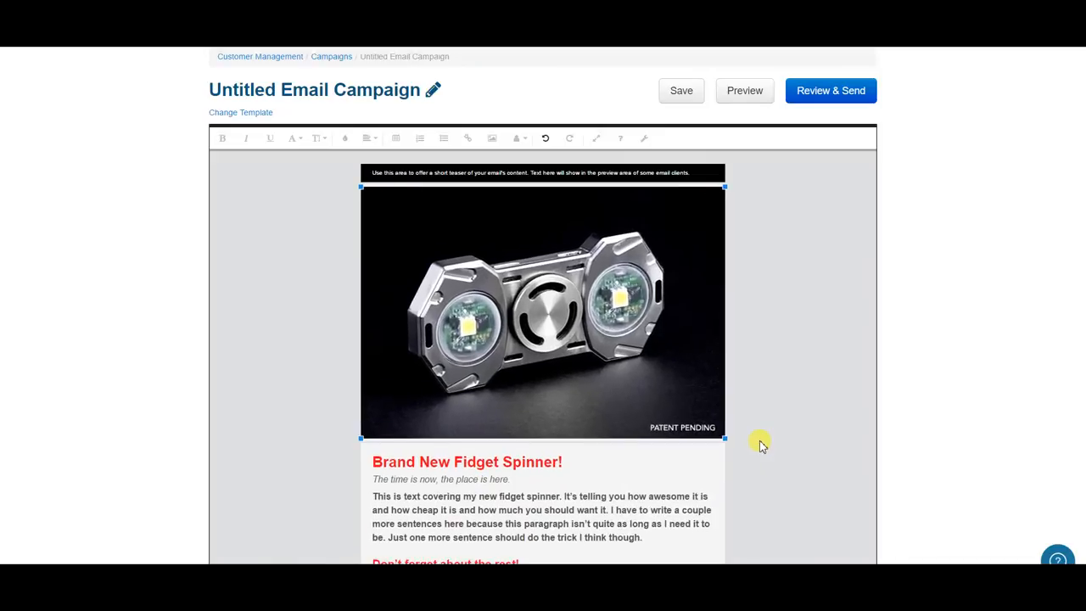
scroll("down", 3)
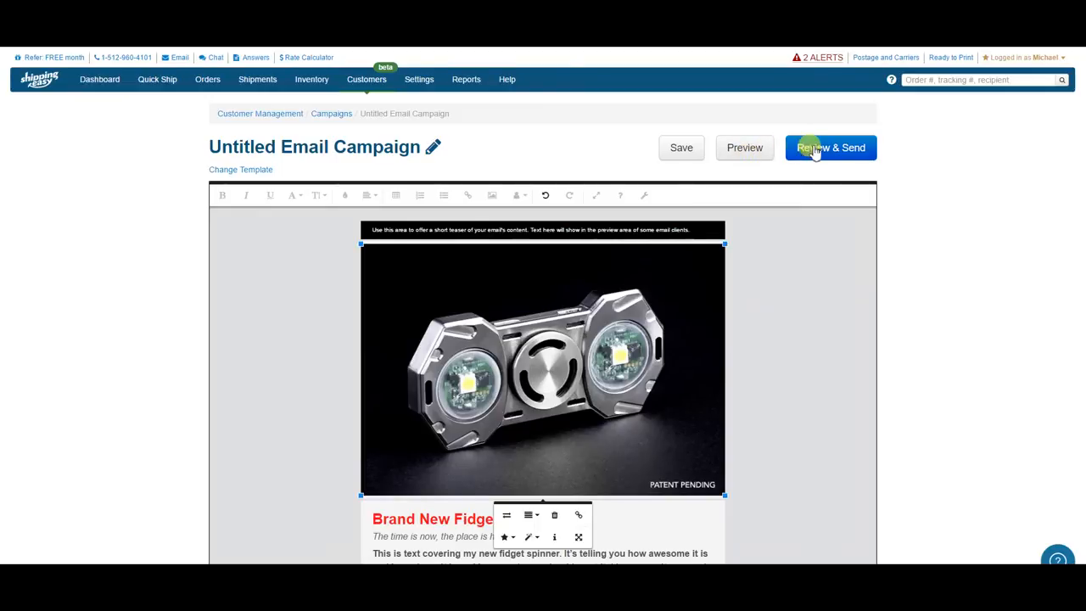
Step: Save the email, target Recent Customers, and set subject 'New Fidget Spinner'
left_click(831, 147)
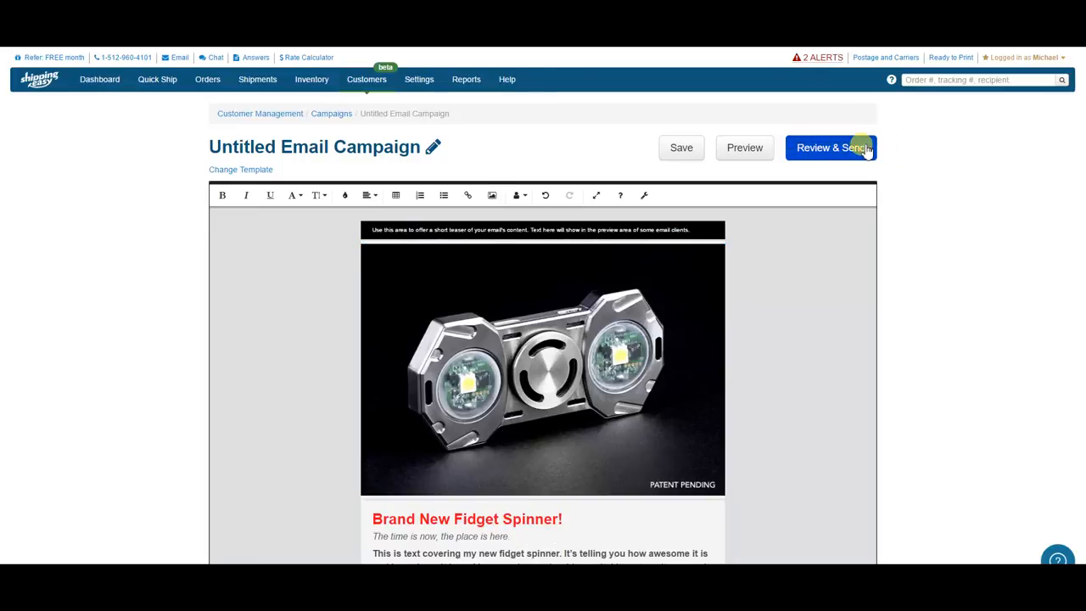
left_click(832, 148)
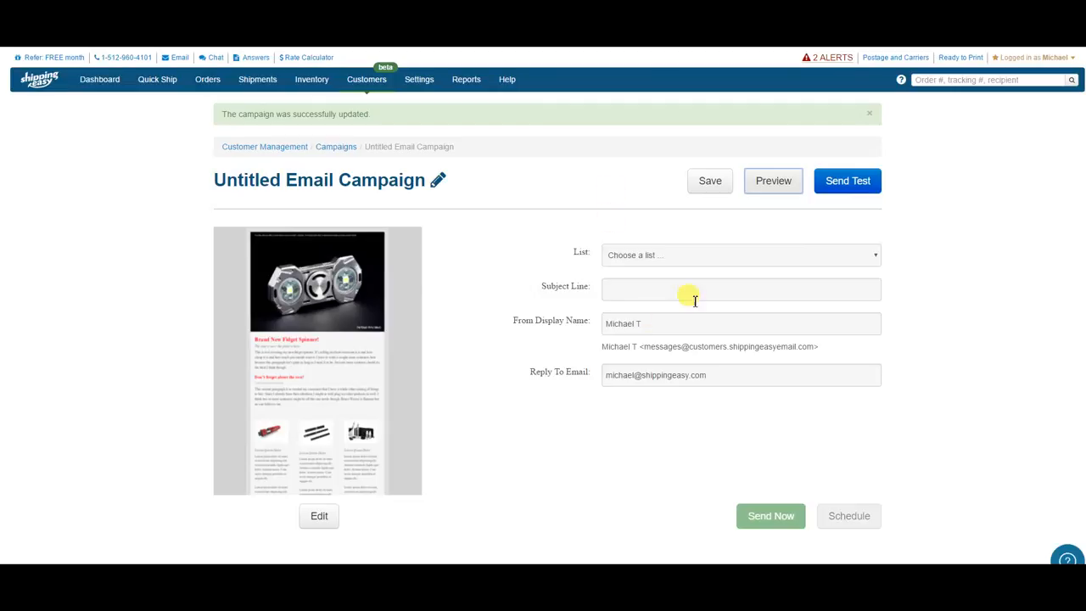
left_click(739, 255)
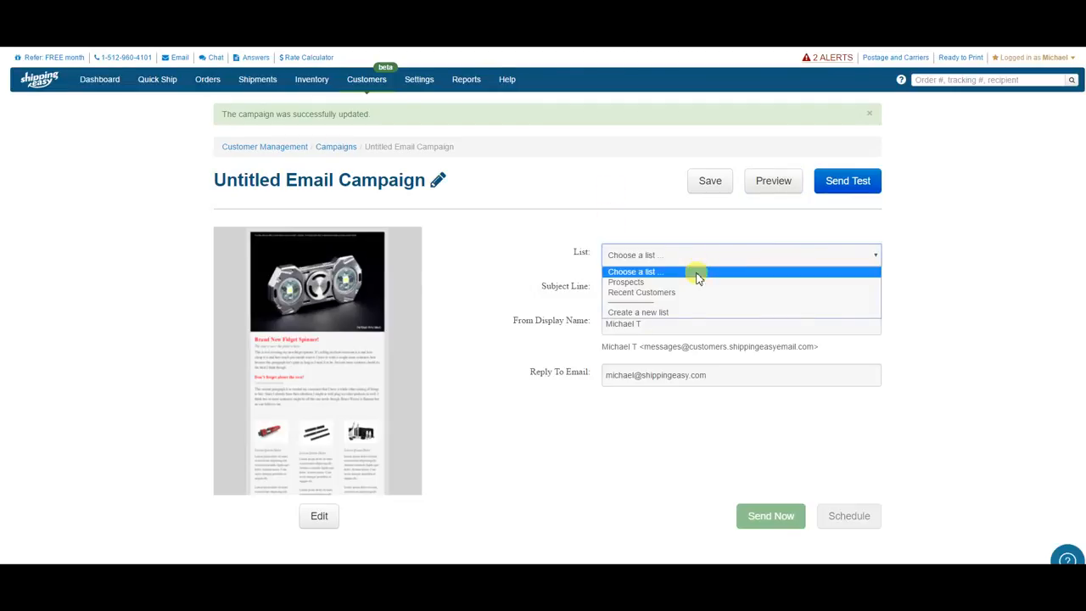
left_click(642, 292)
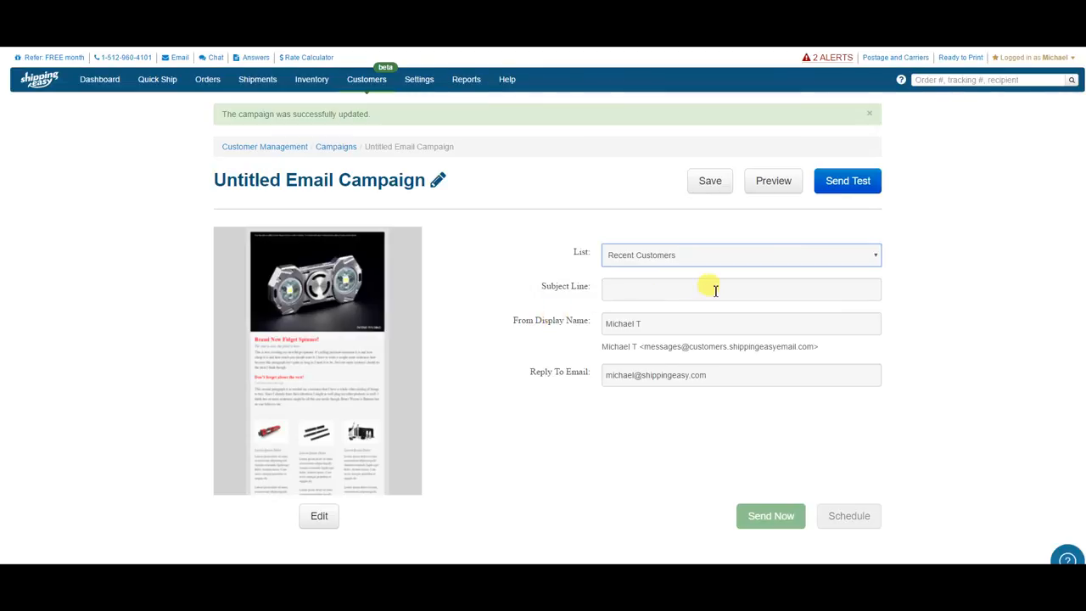
type("Ne")
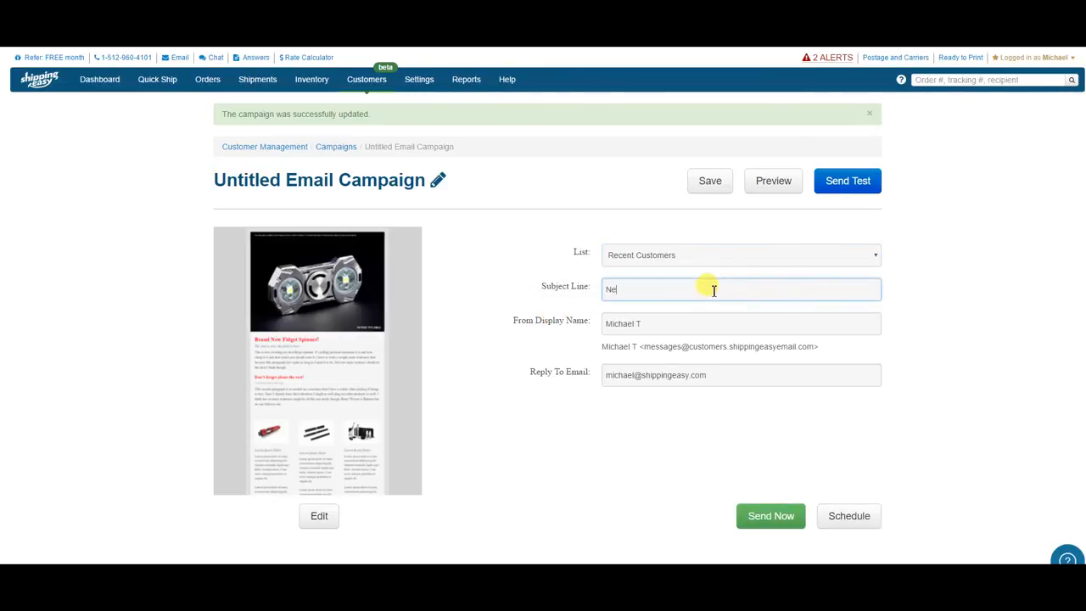
type("w Fidget")
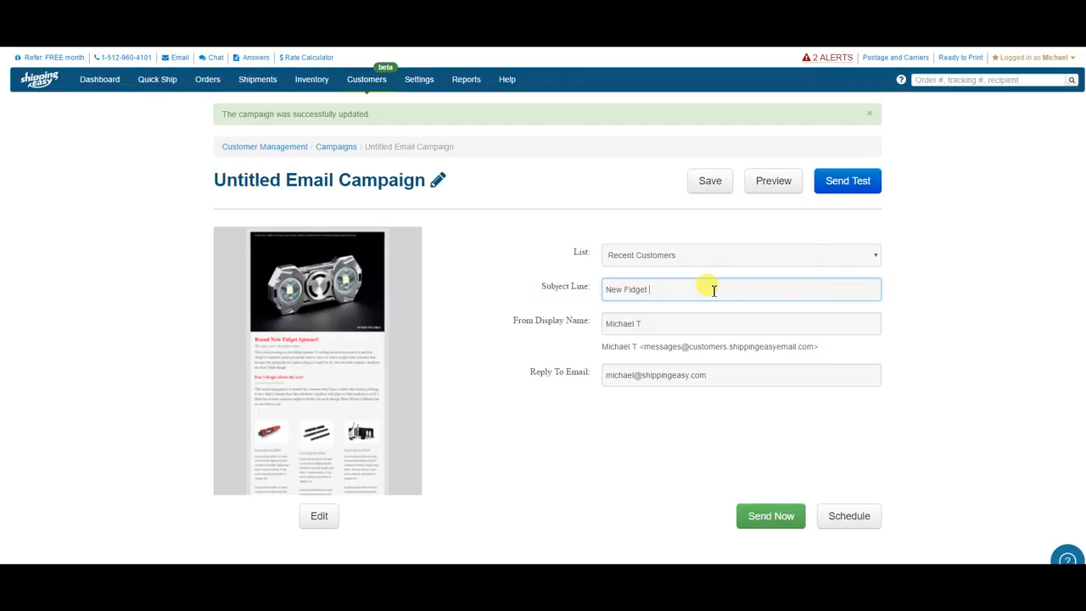
type("Spinn")
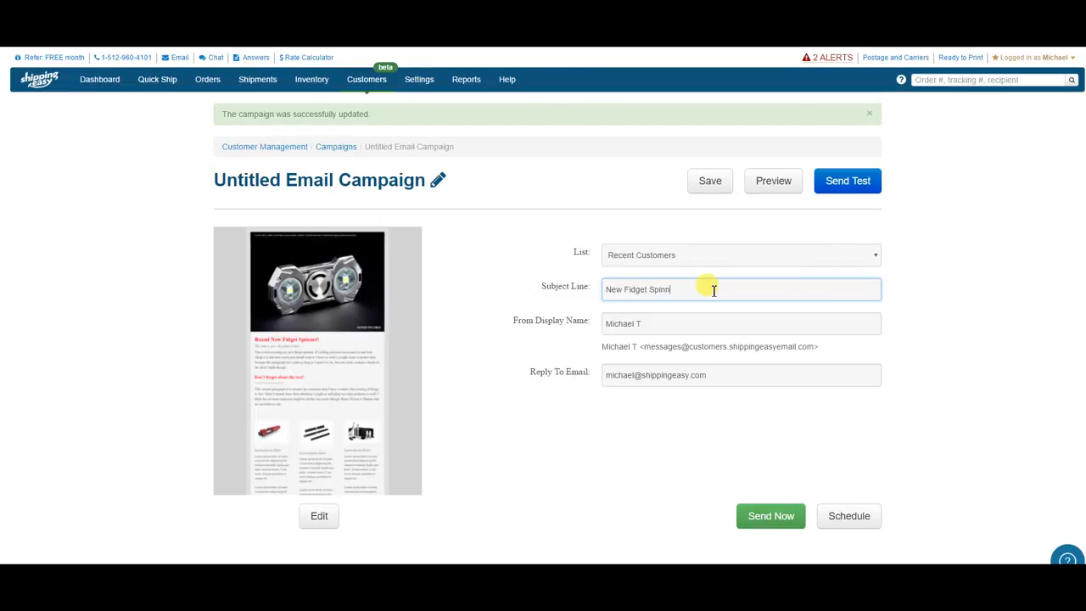
type("er")
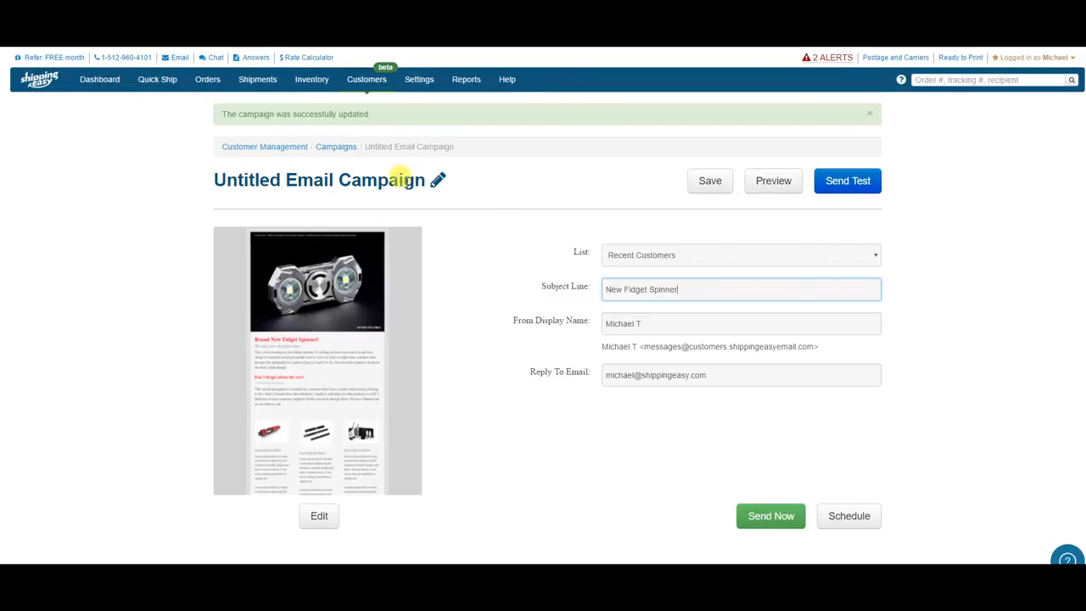
Step: Rename the campaign to 'Recent Customer Campaign - New spinner' and submit
left_click(438, 180)
type("Recent Customer Campaign")
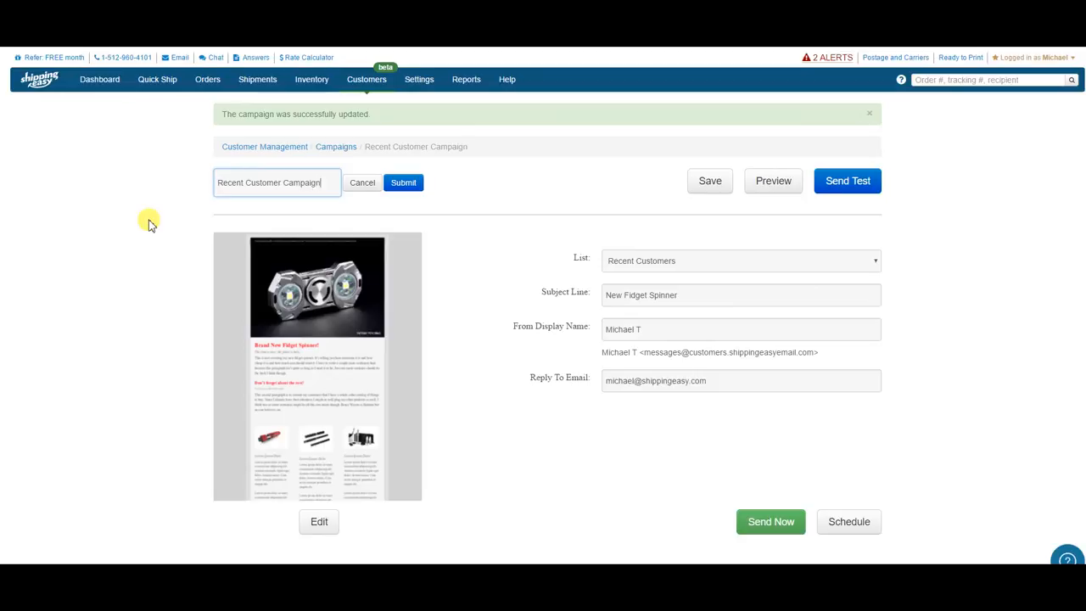
type("- New spinner")
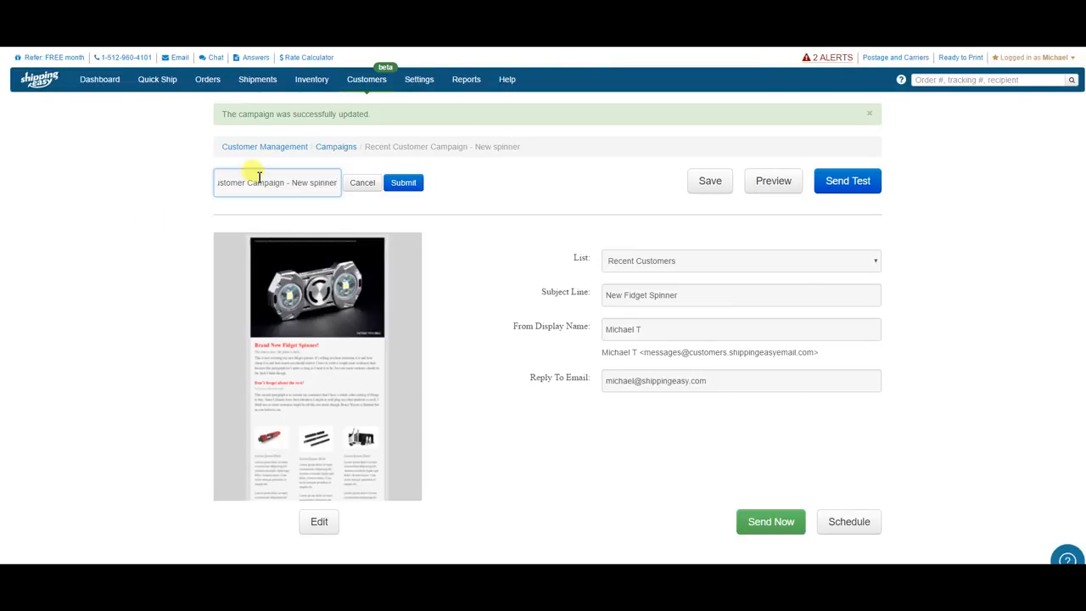
left_click(403, 182)
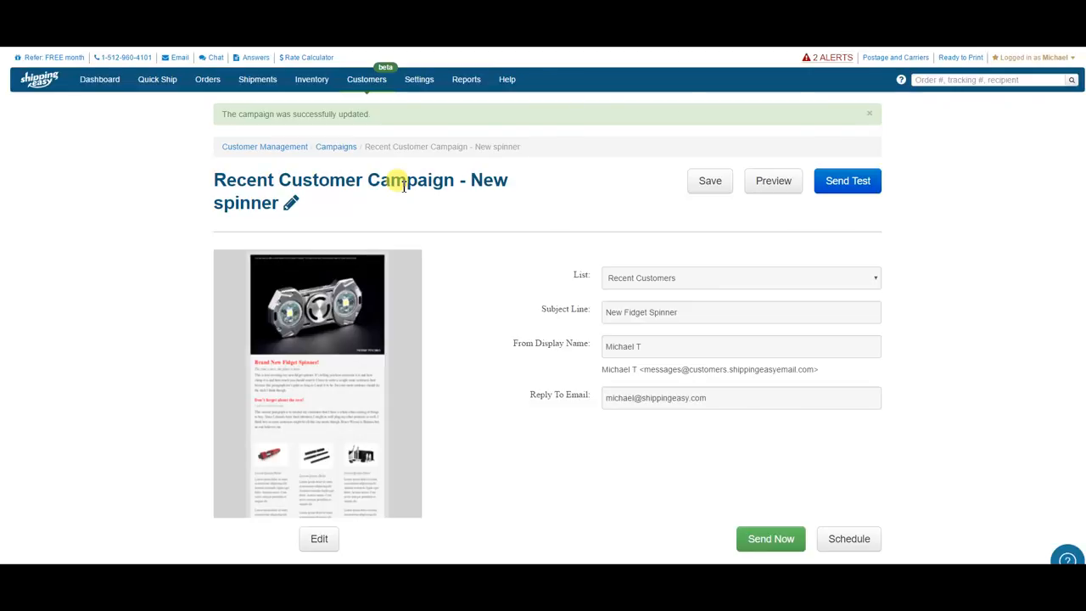
mouse_move(326, 477)
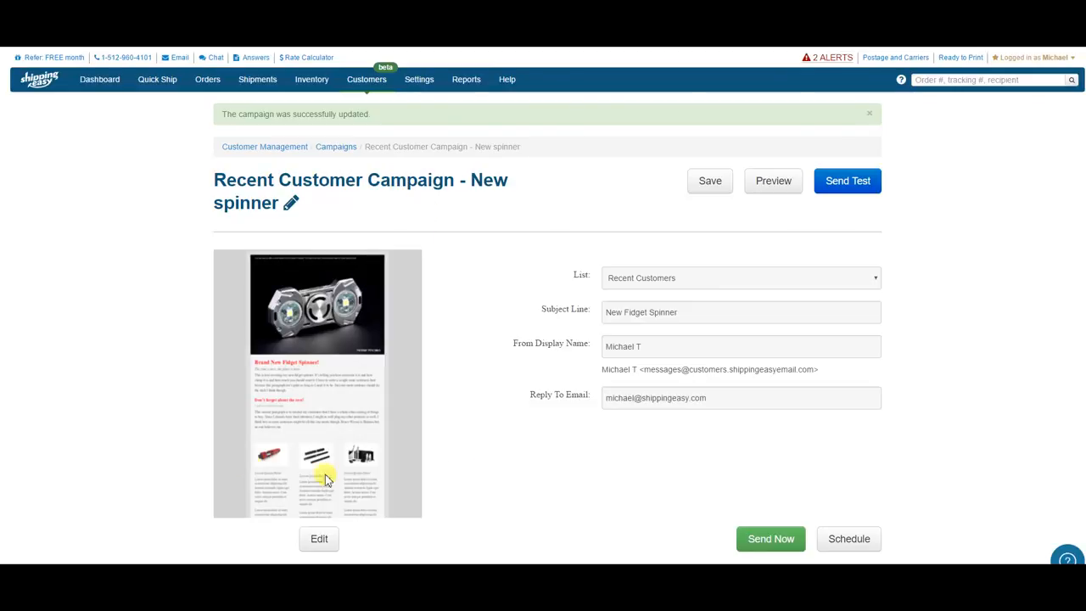
mouse_move(848, 539)
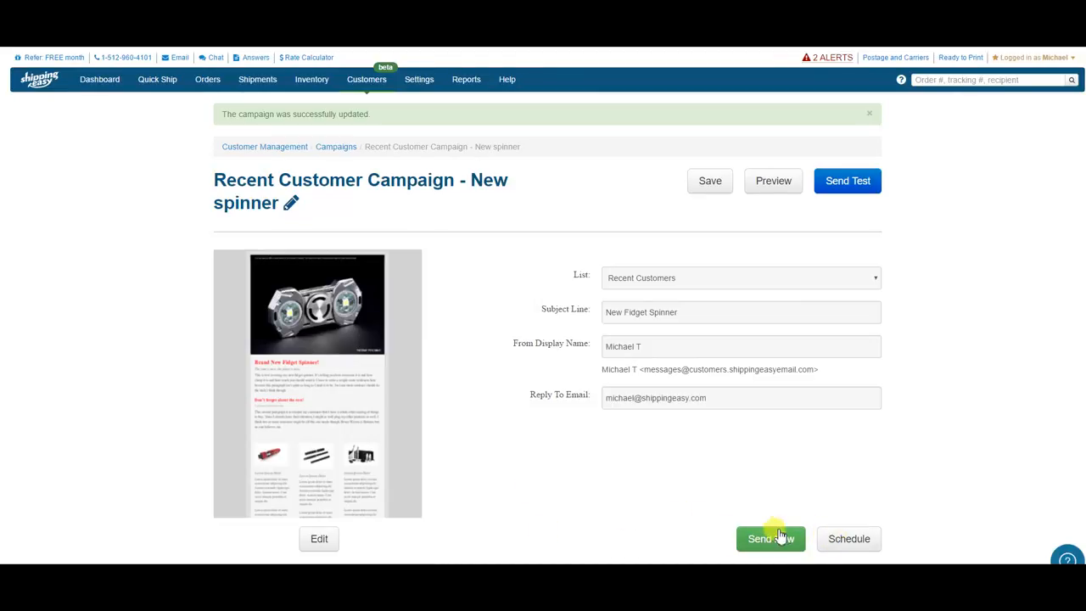
Step: Send the campaign now and confirm immediate delivery to 15 recipients
left_click(771, 539)
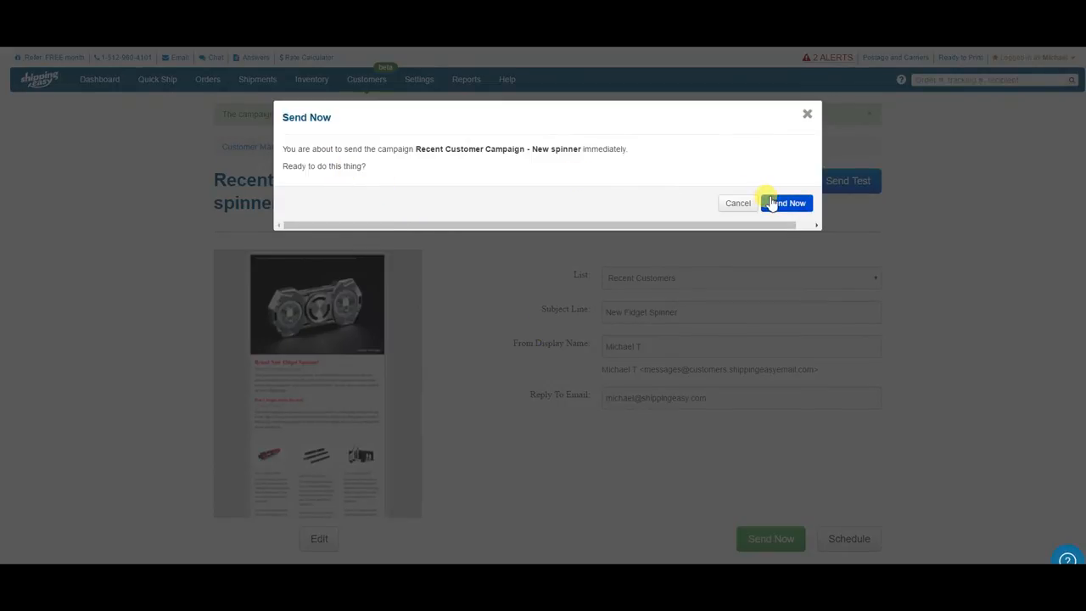
left_click(785, 203)
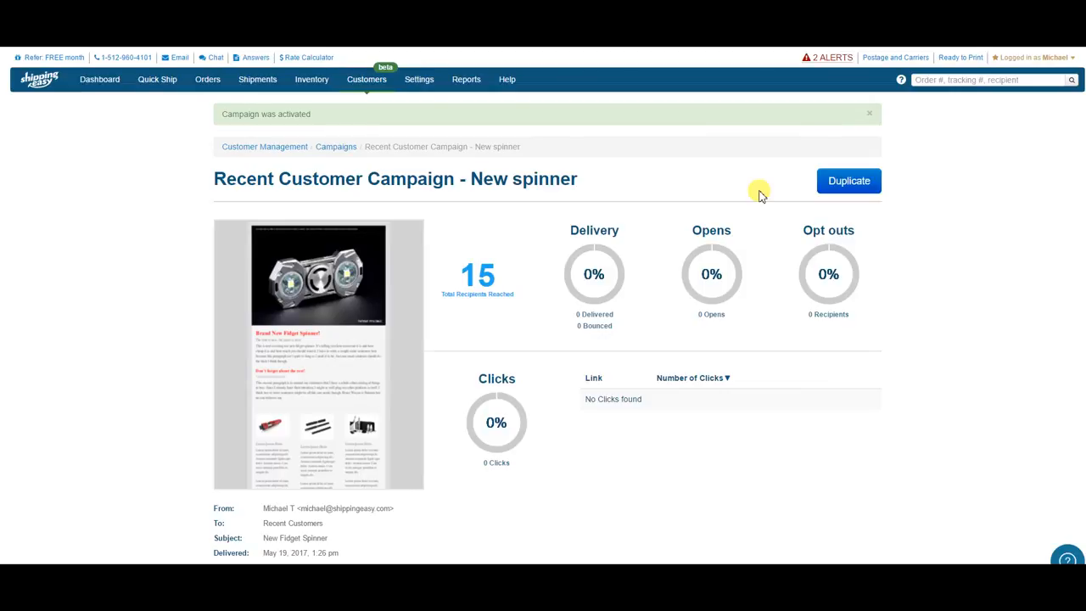
Step: Go from the Customers menu to the Campaigns list
left_click(366, 79)
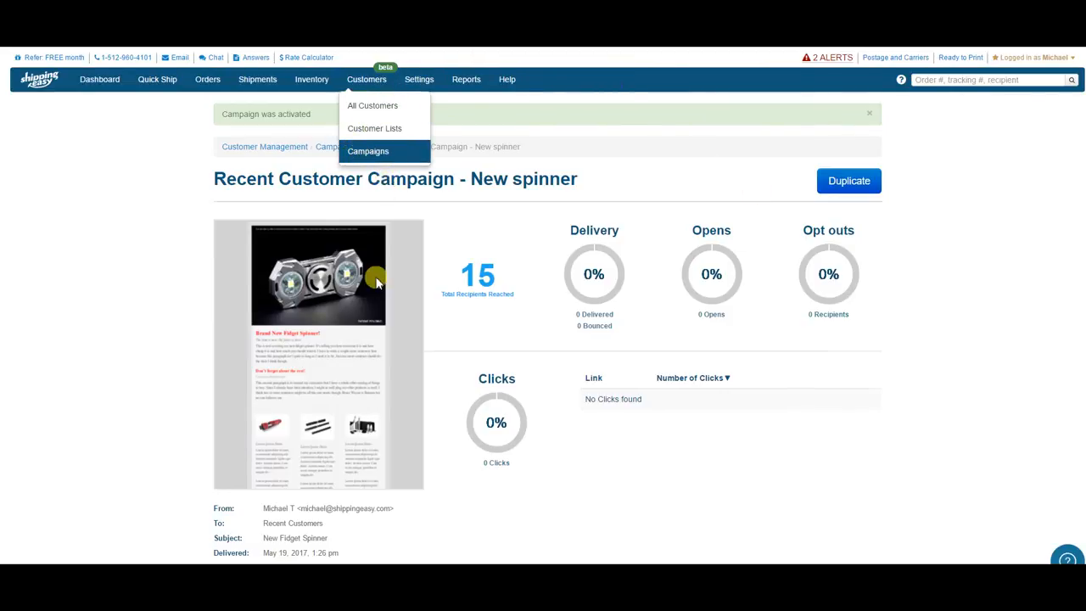
left_click(369, 151)
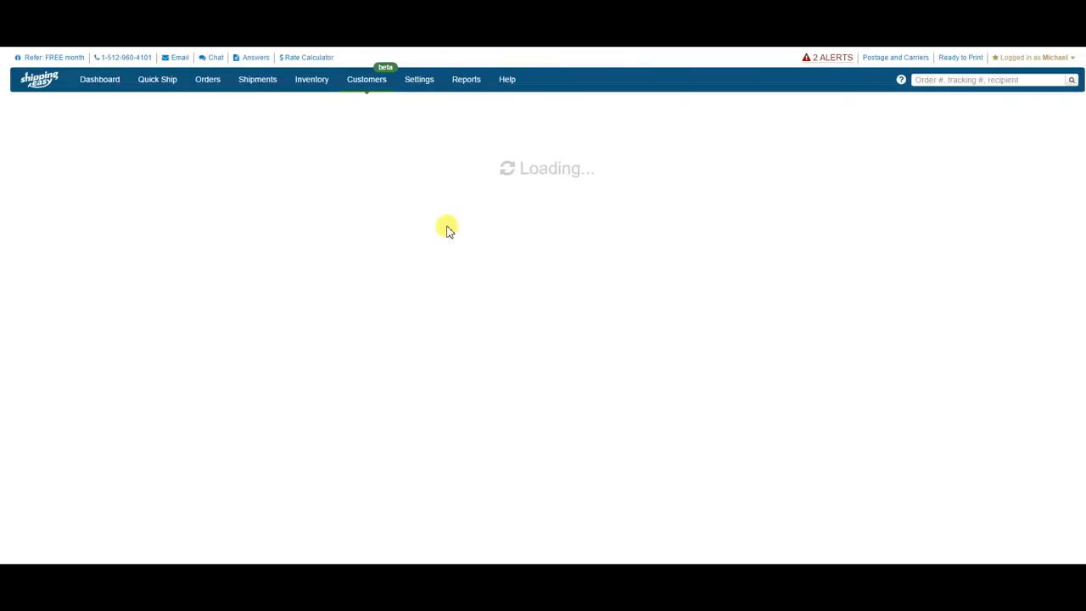
mouse_move(438, 320)
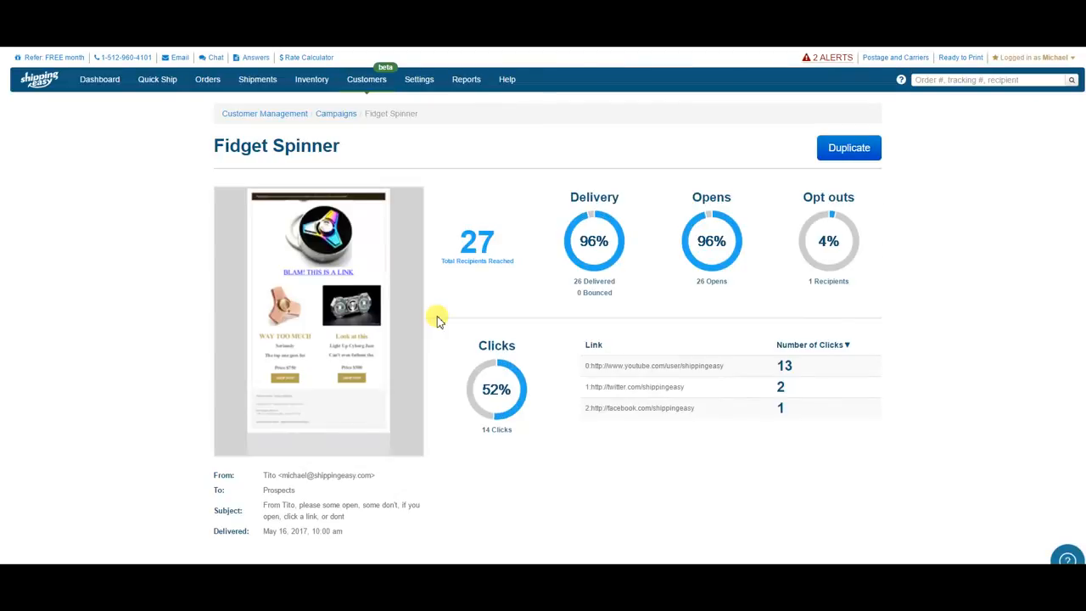
mouse_move(641, 280)
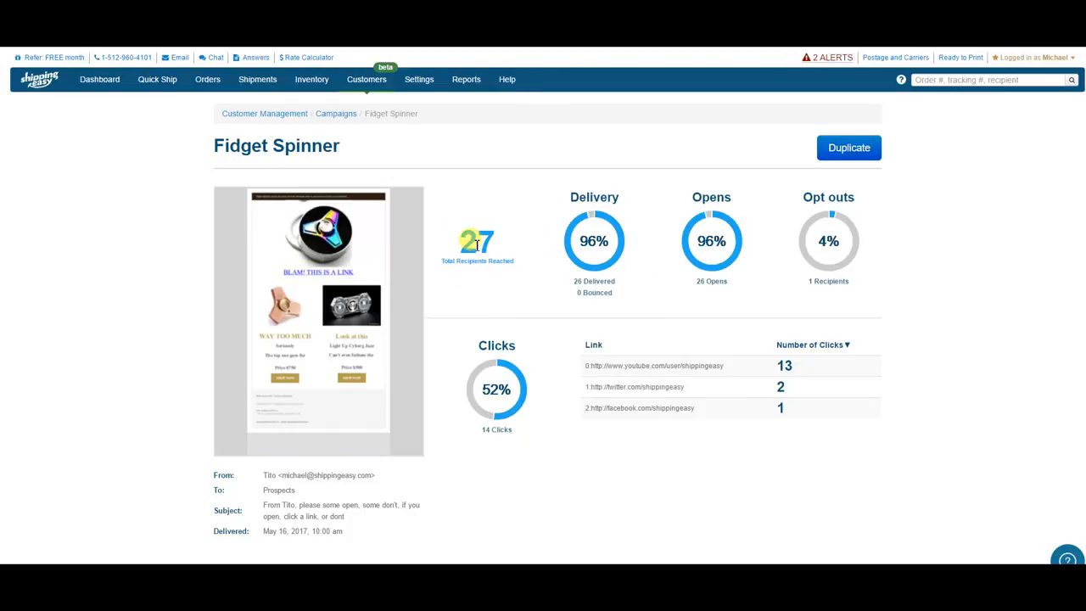
mouse_move(588, 238)
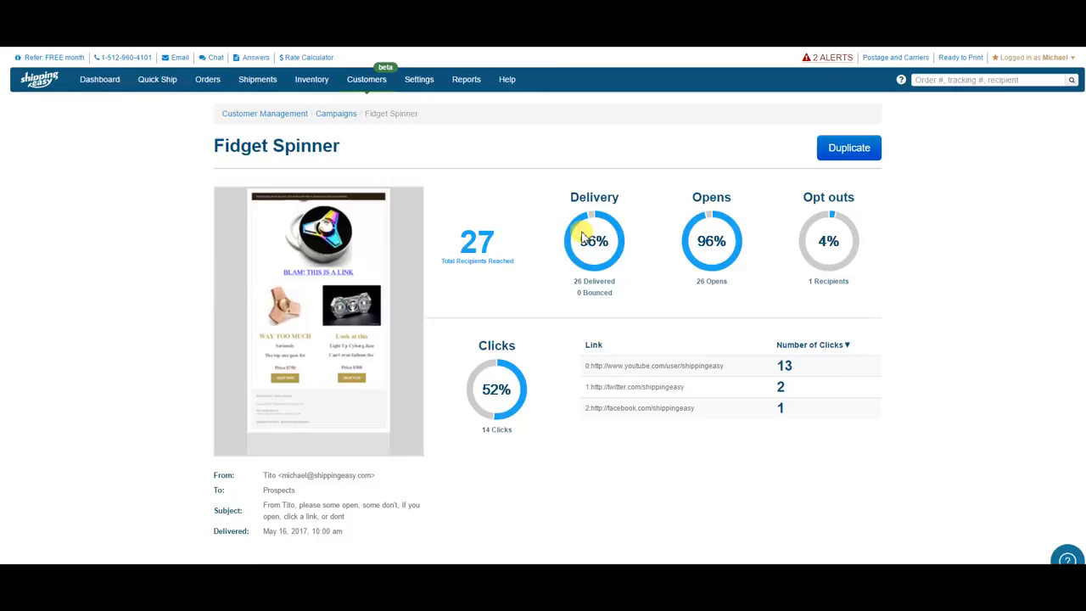
mouse_move(696, 219)
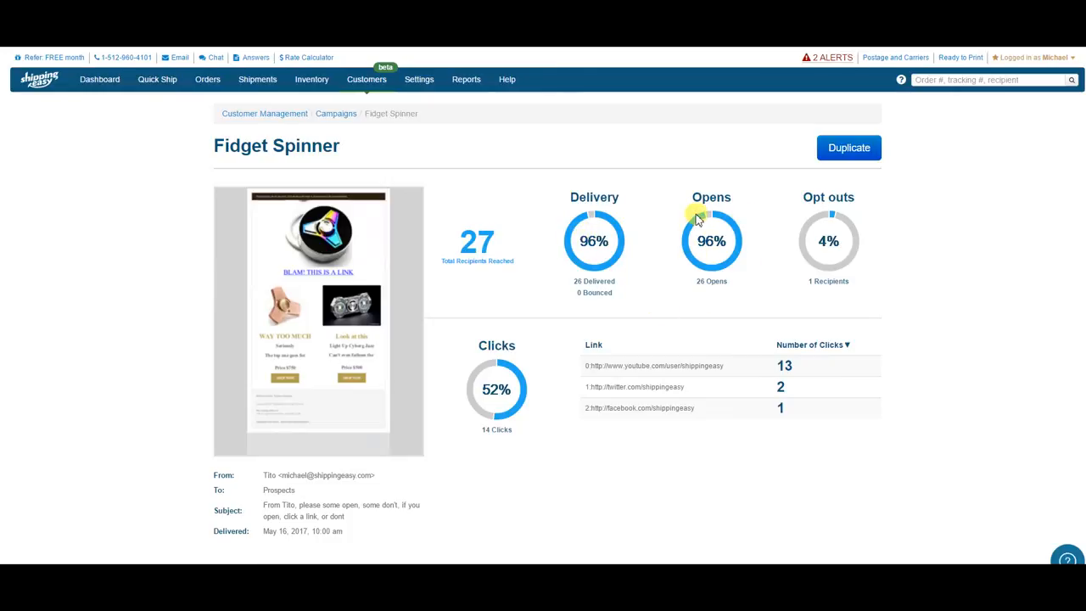
mouse_move(814, 248)
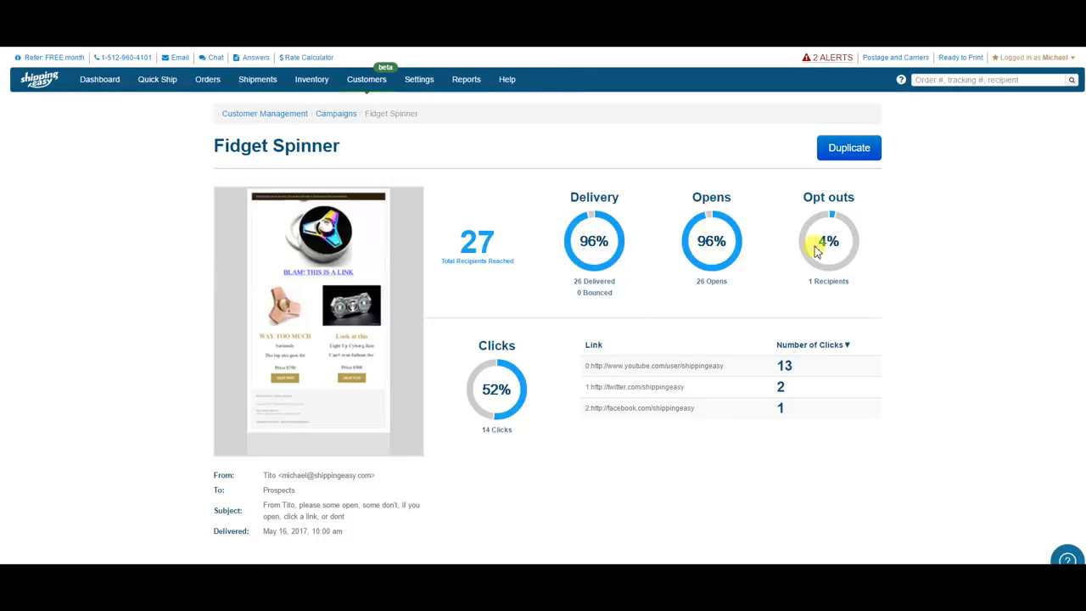
mouse_move(694, 344)
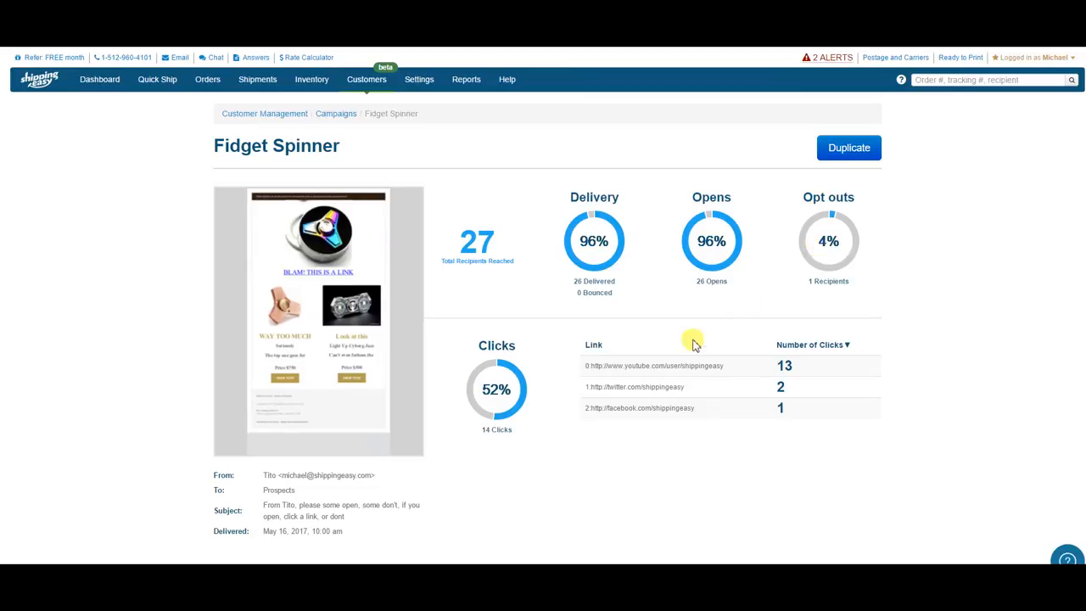
mouse_move(629, 408)
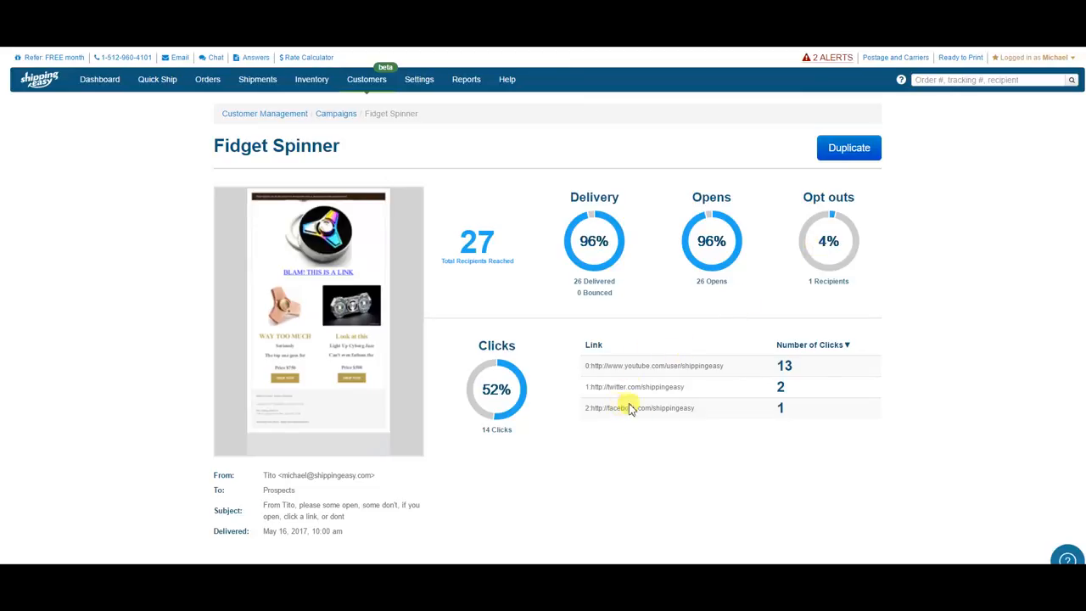
mouse_move(781, 364)
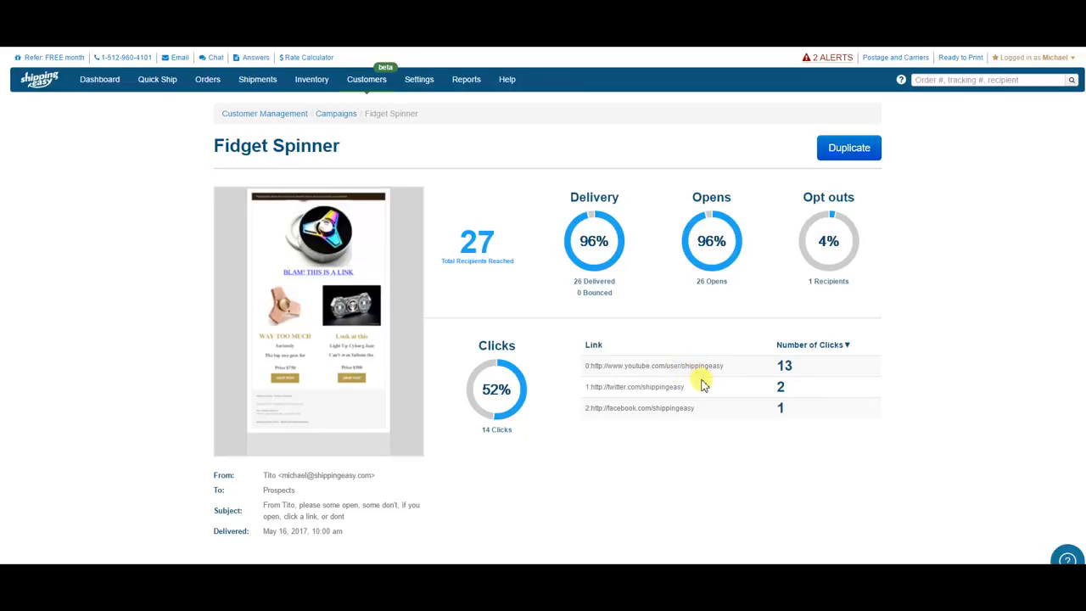
mouse_move(697, 410)
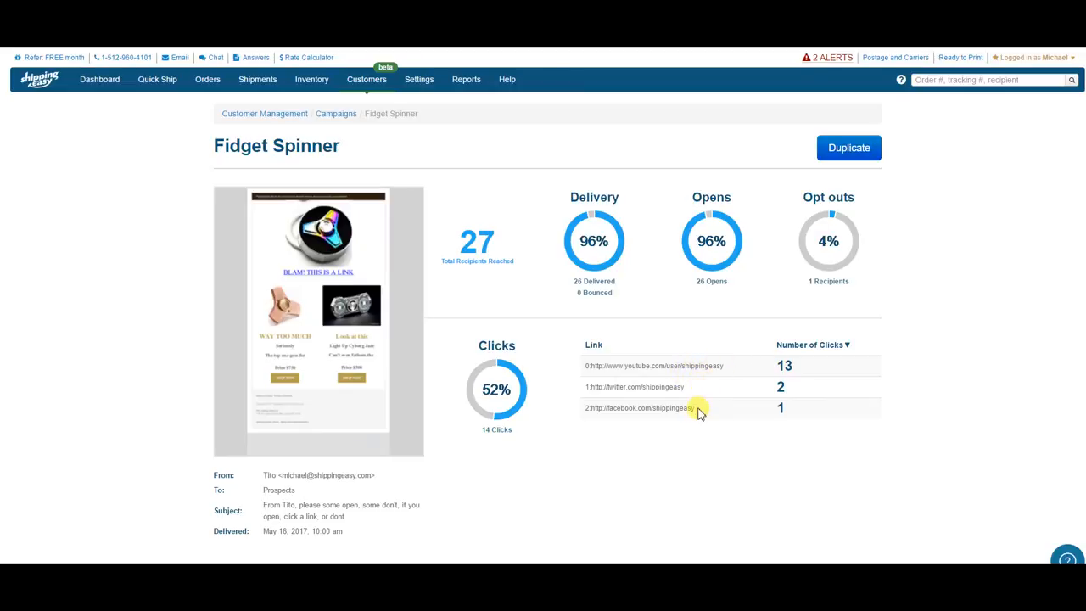
mouse_move(679, 409)
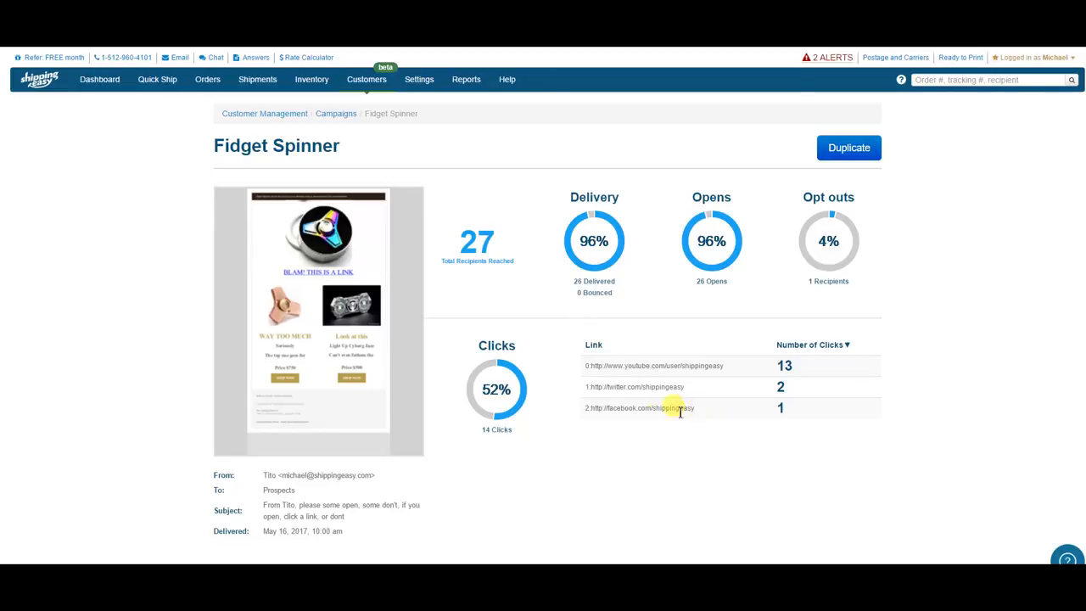
mouse_move(367, 475)
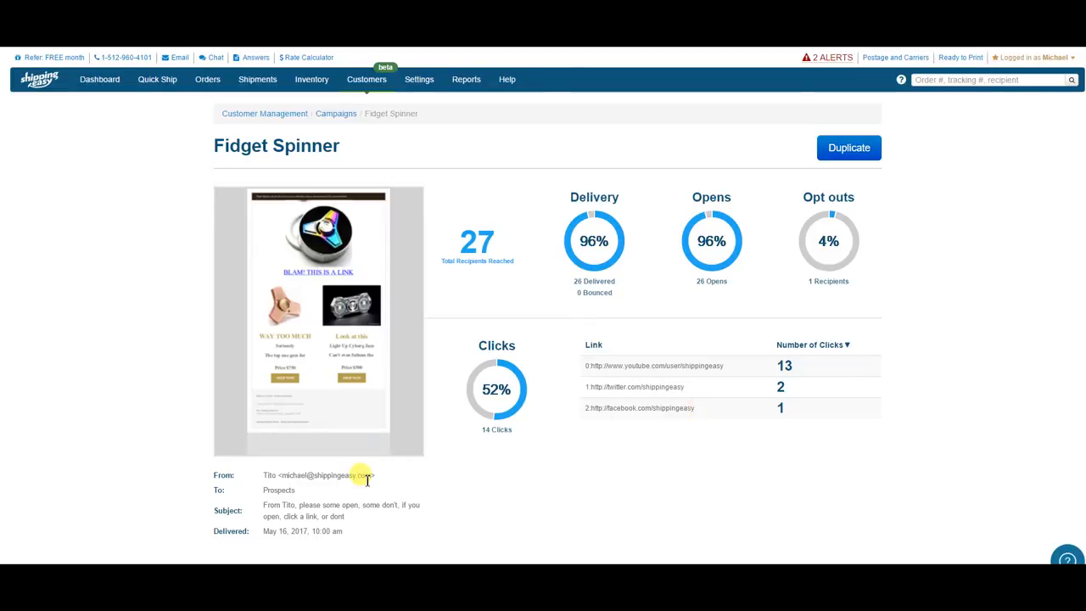
mouse_move(849, 148)
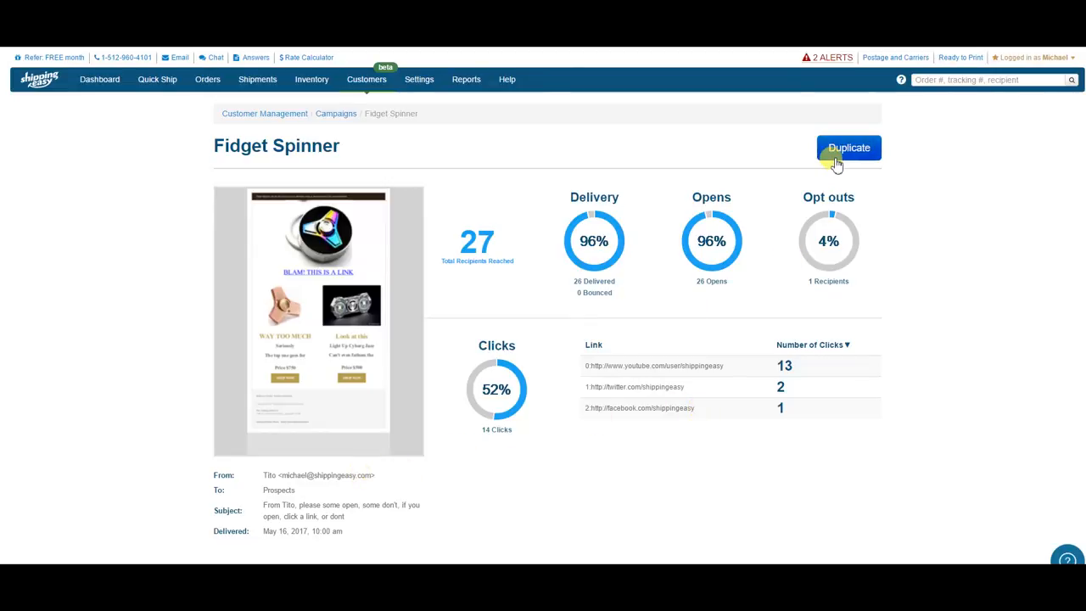